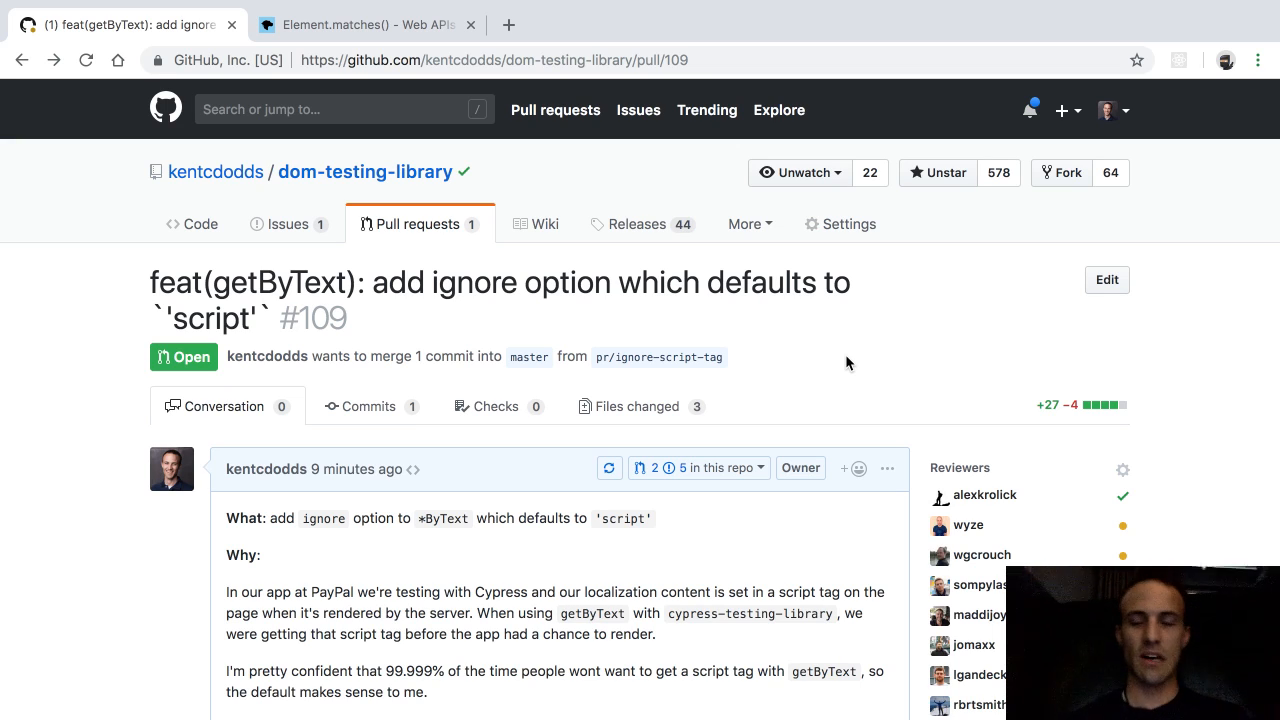
mouse_move(66, 450)
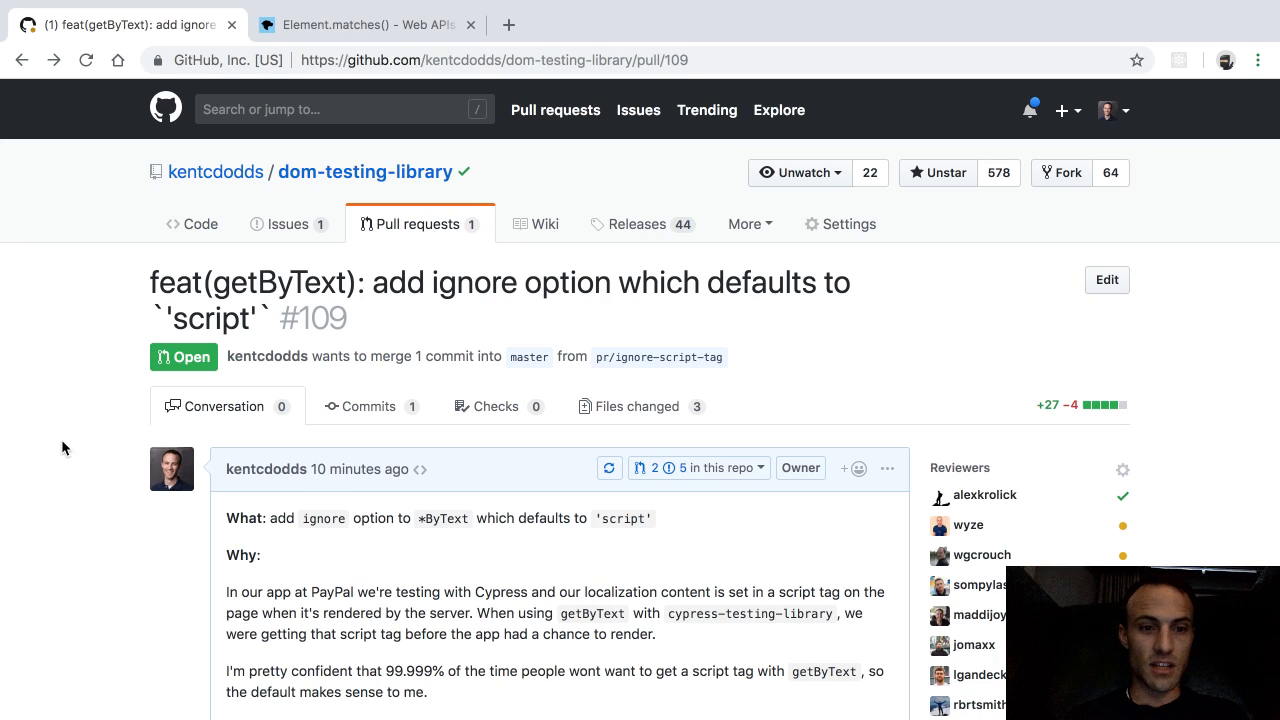
scroll(down, 3)
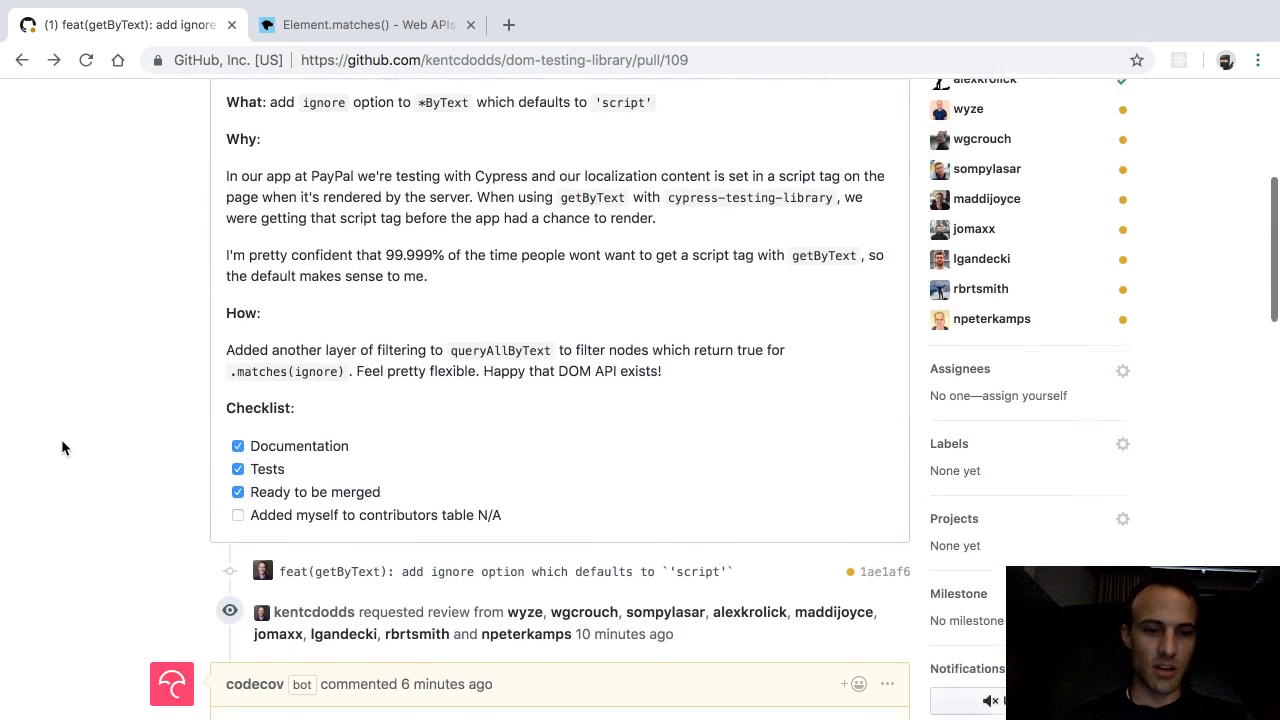
scroll(up, 3)
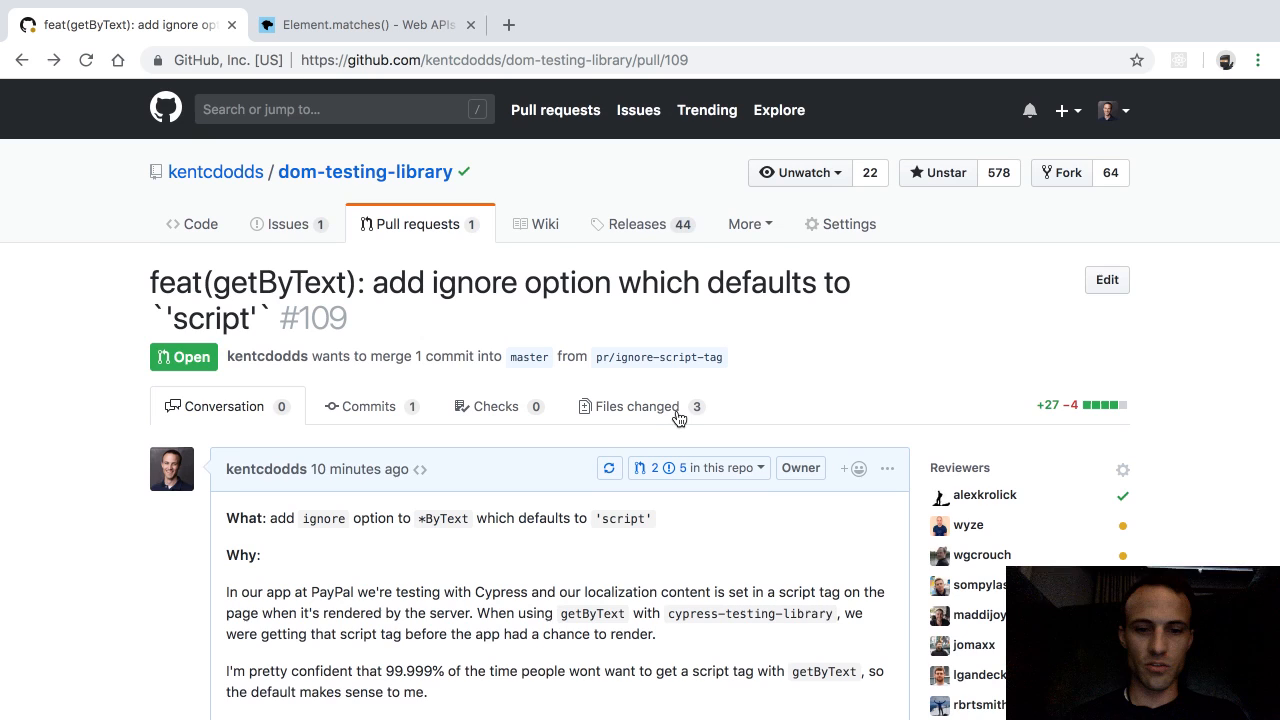
click(636, 406)
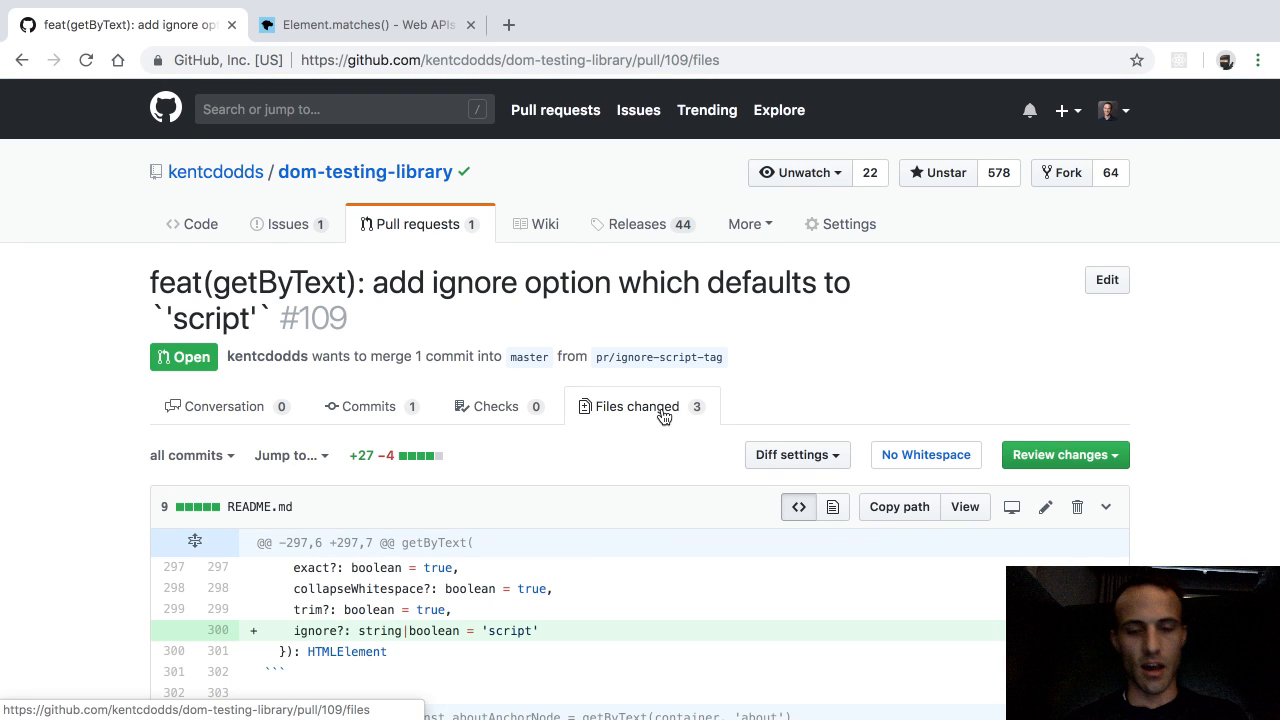
text(https://www.paypal.me/kentcdodds)
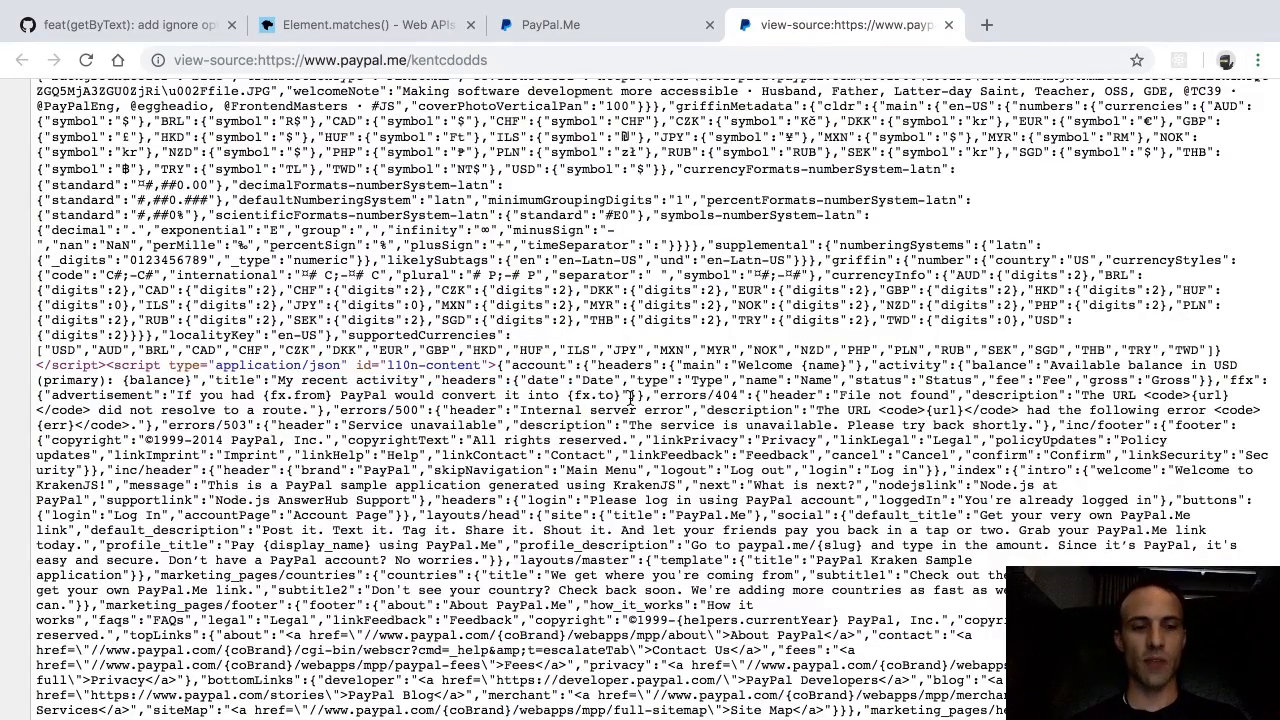
Scroll the PayPal.Me page source back up to the head section's JSON client-data script tag
scroll(up, 3)
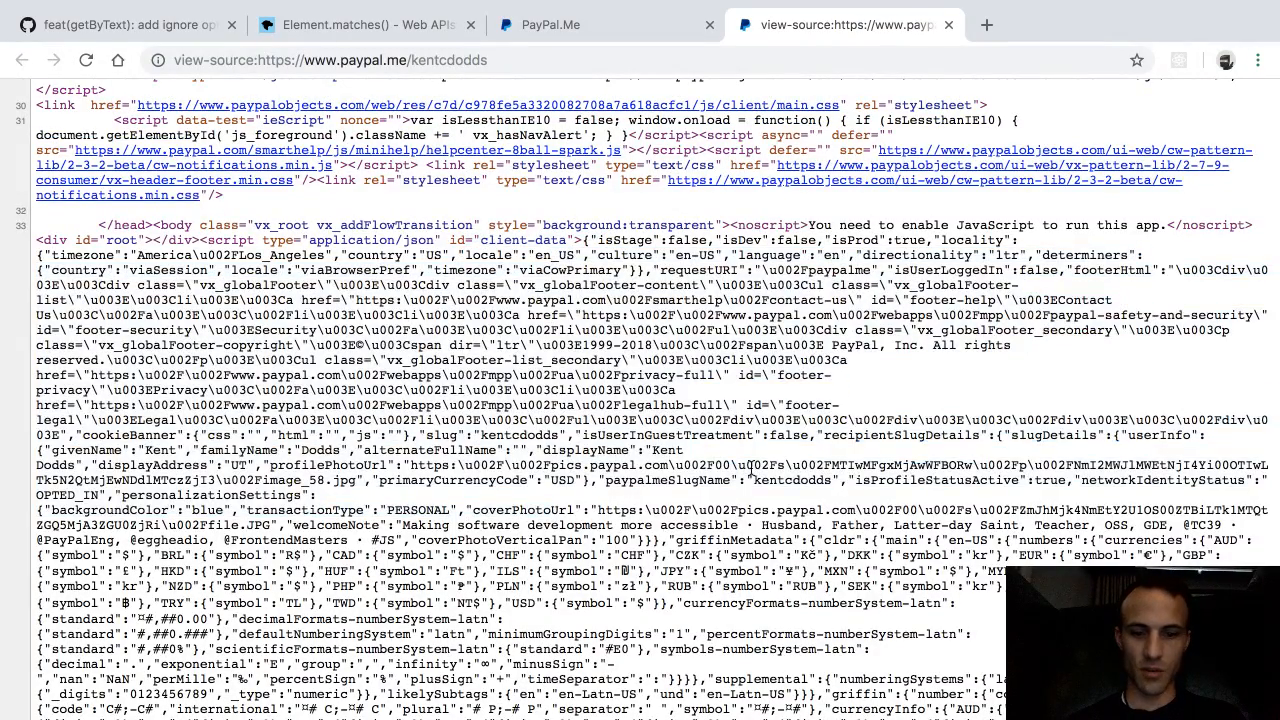
scroll(down, 3)
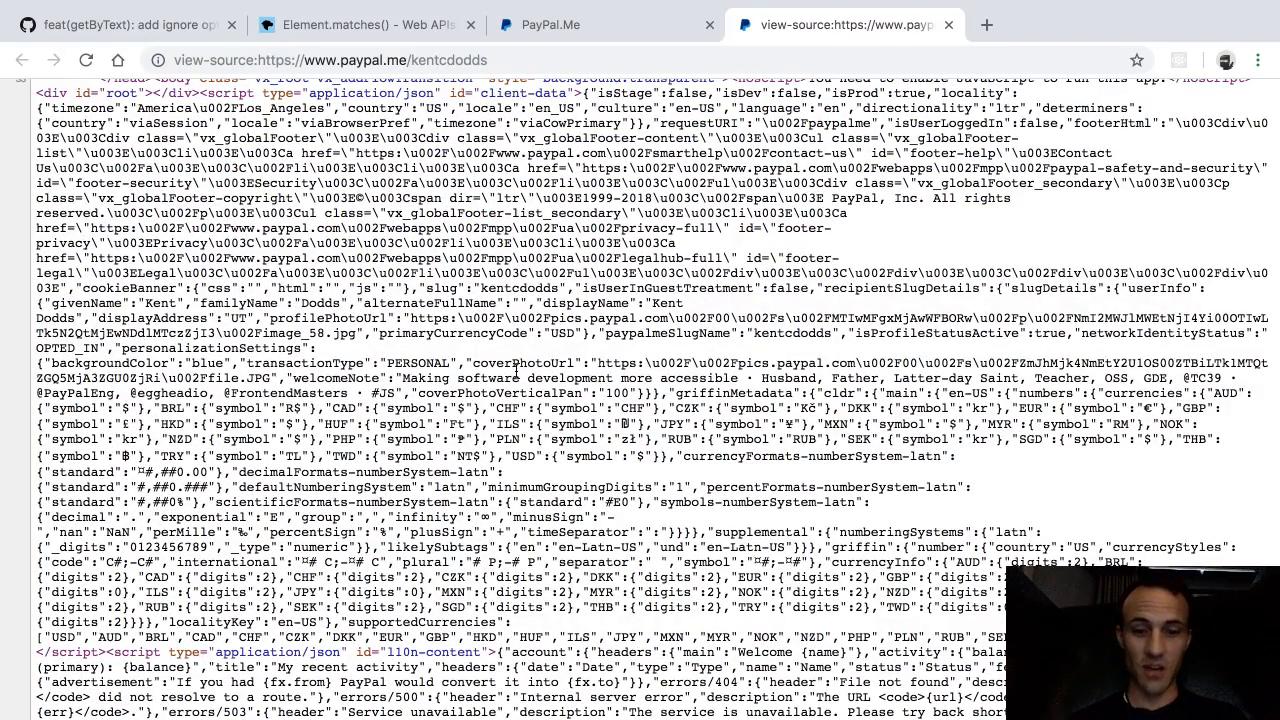
scroll(up, 3)
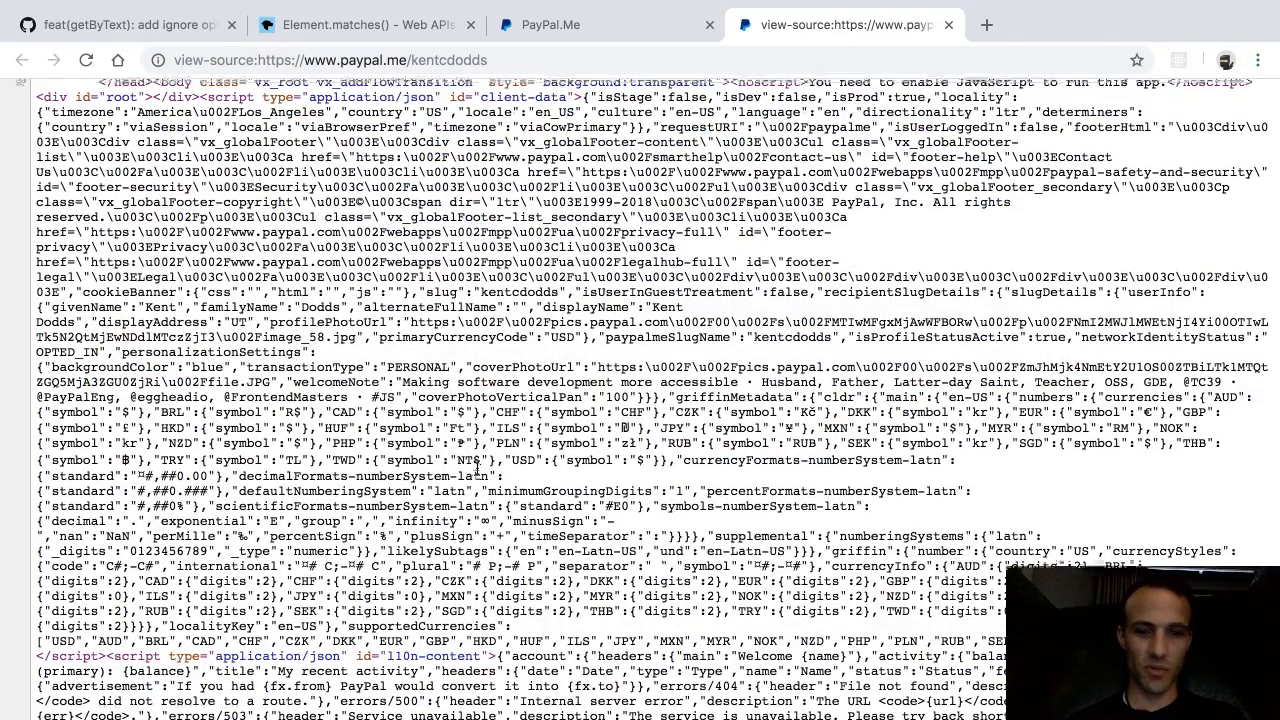
scroll(up, 3)
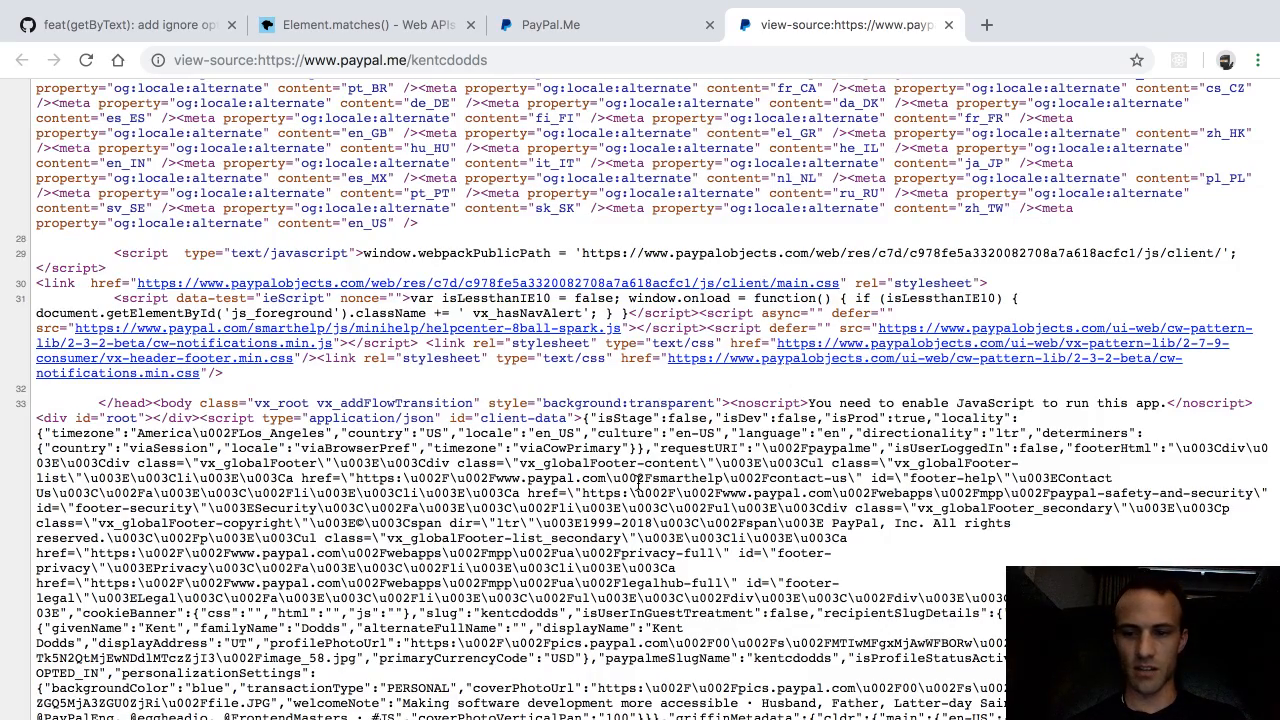
scroll(down, 3)
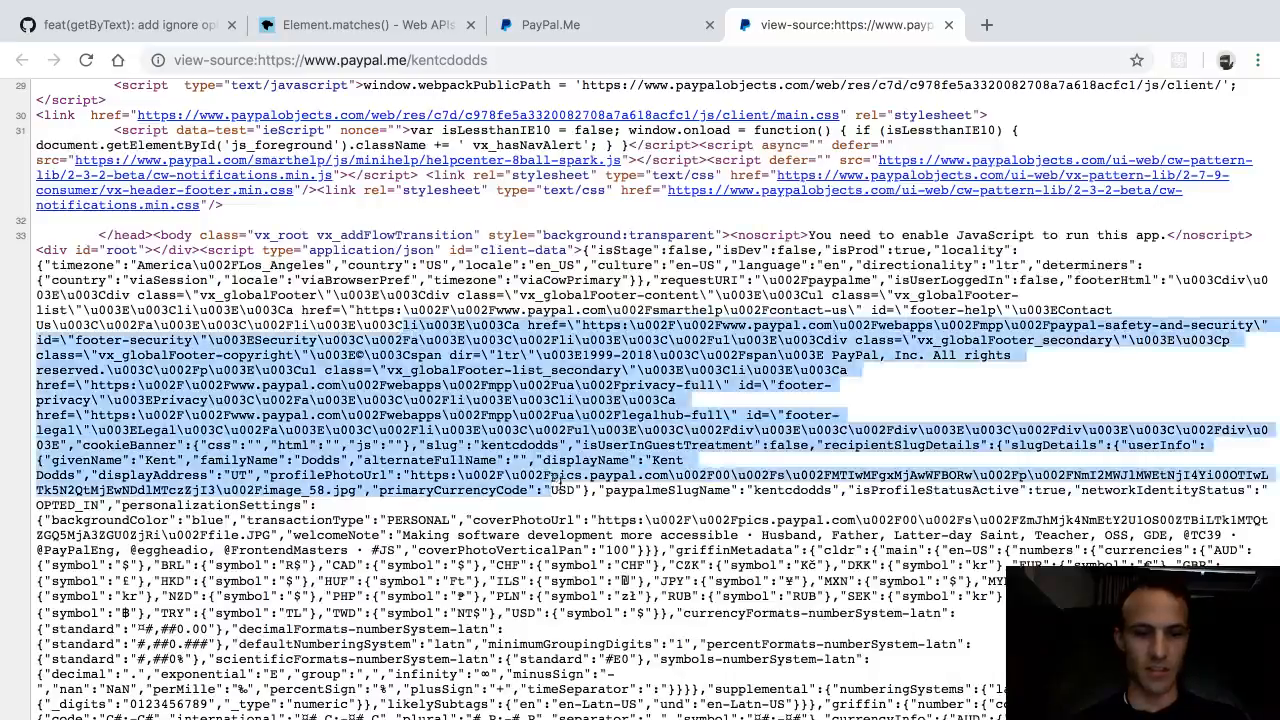
scroll(down, 3)
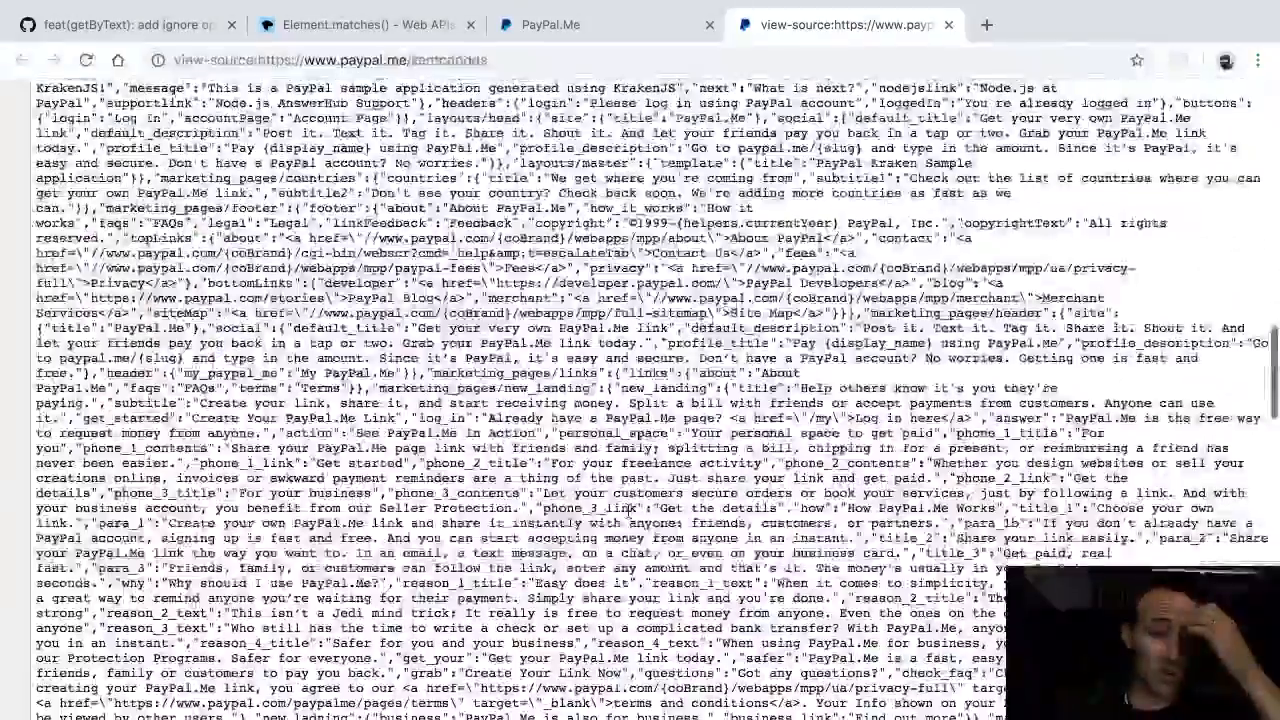
scroll(up, 3)
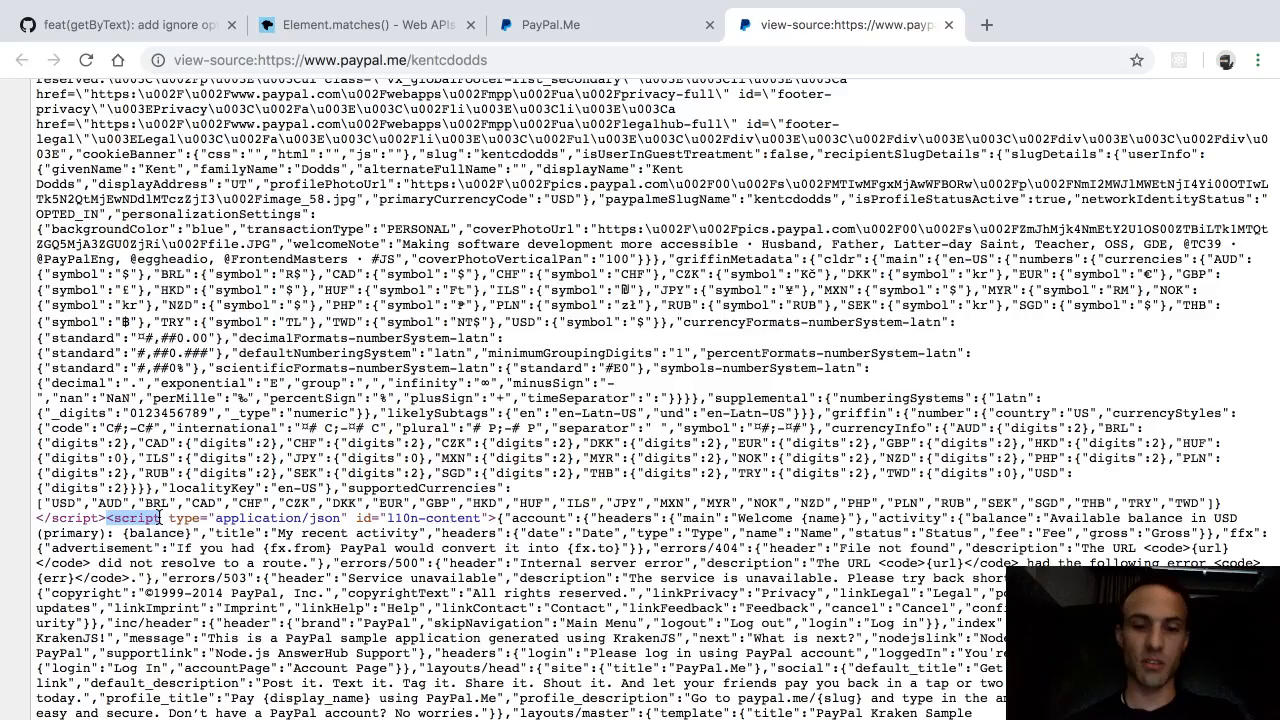
scroll(up, 3)
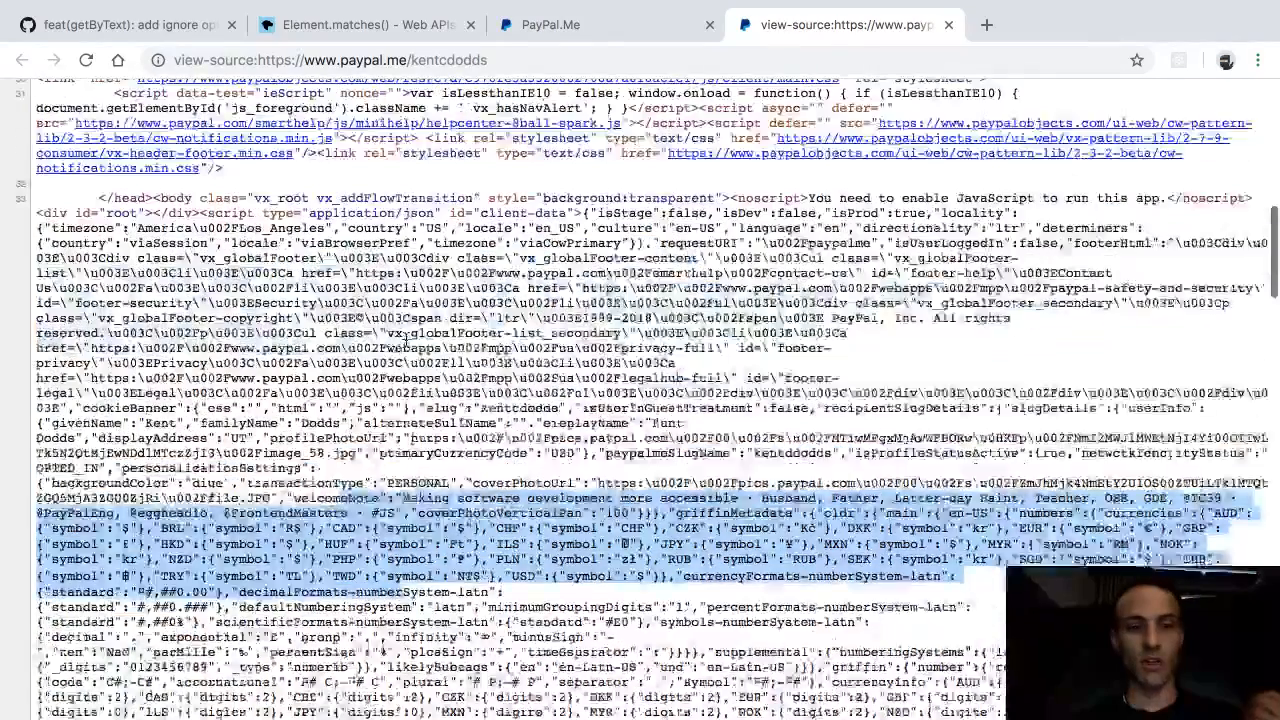
scroll(up, 3)
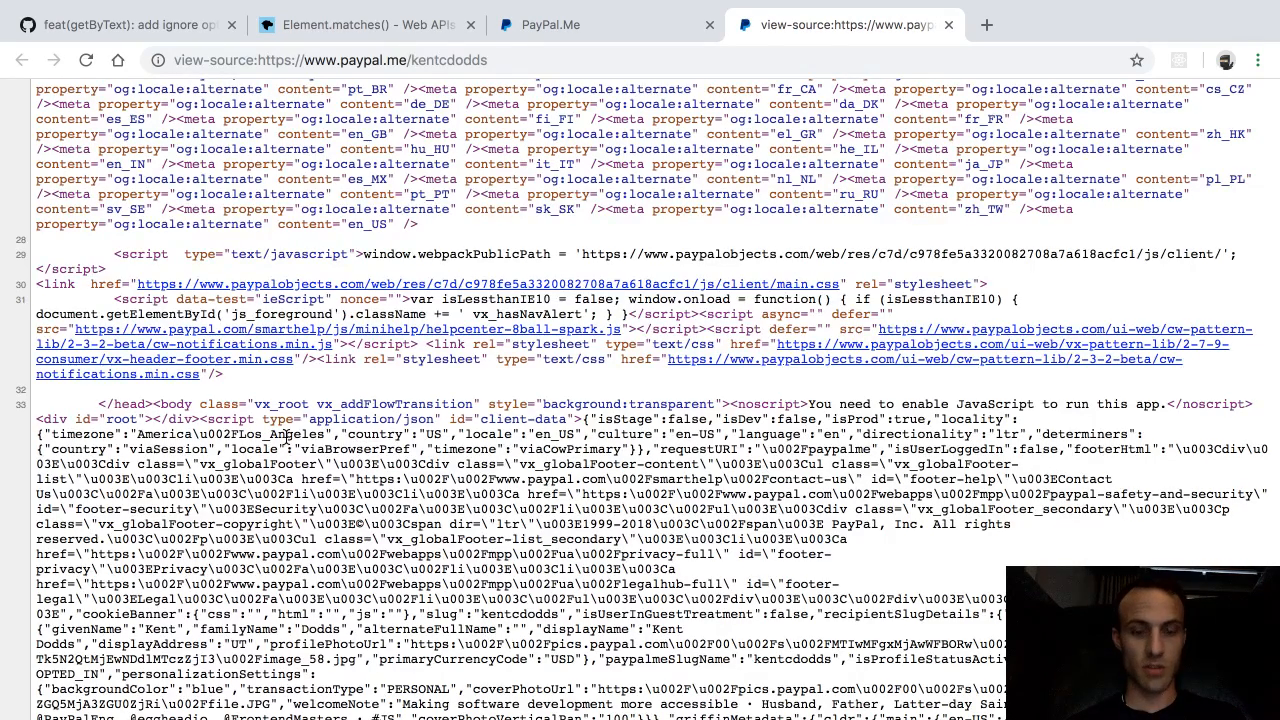
click(948, 24)
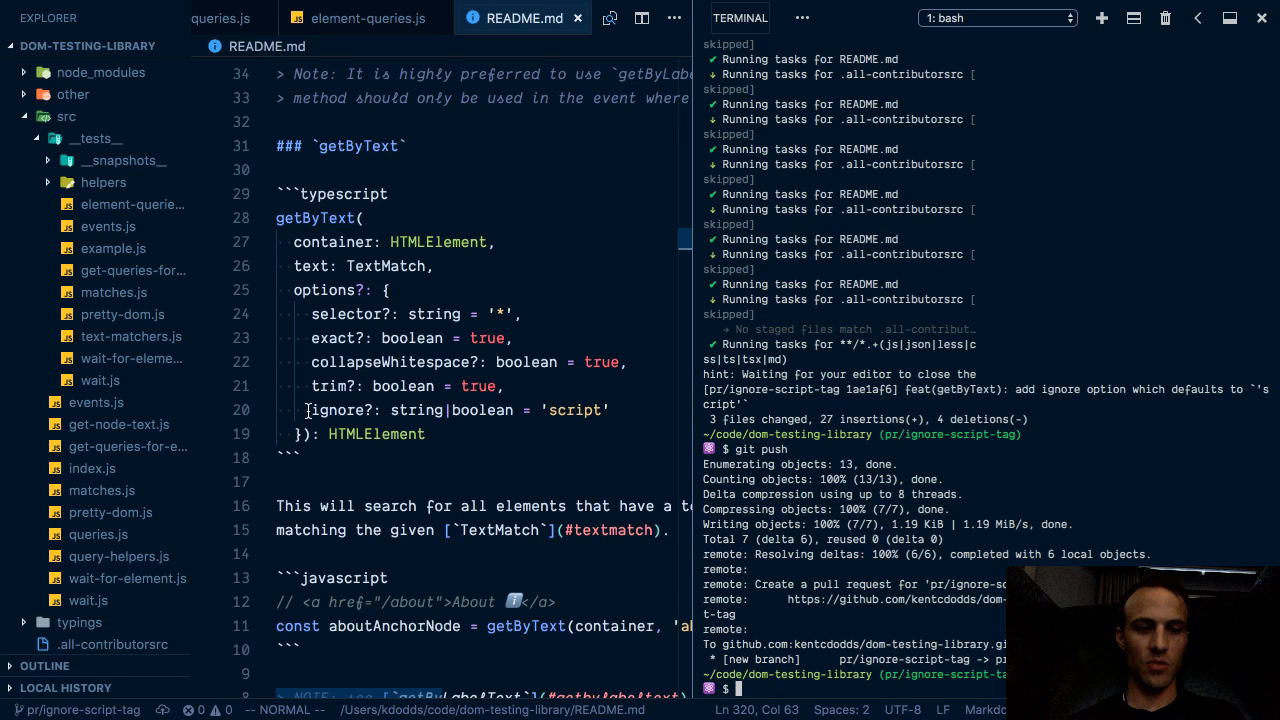
Switch to queries.js and show queryAllByText with its ignore default of 'script'
click(368, 18)
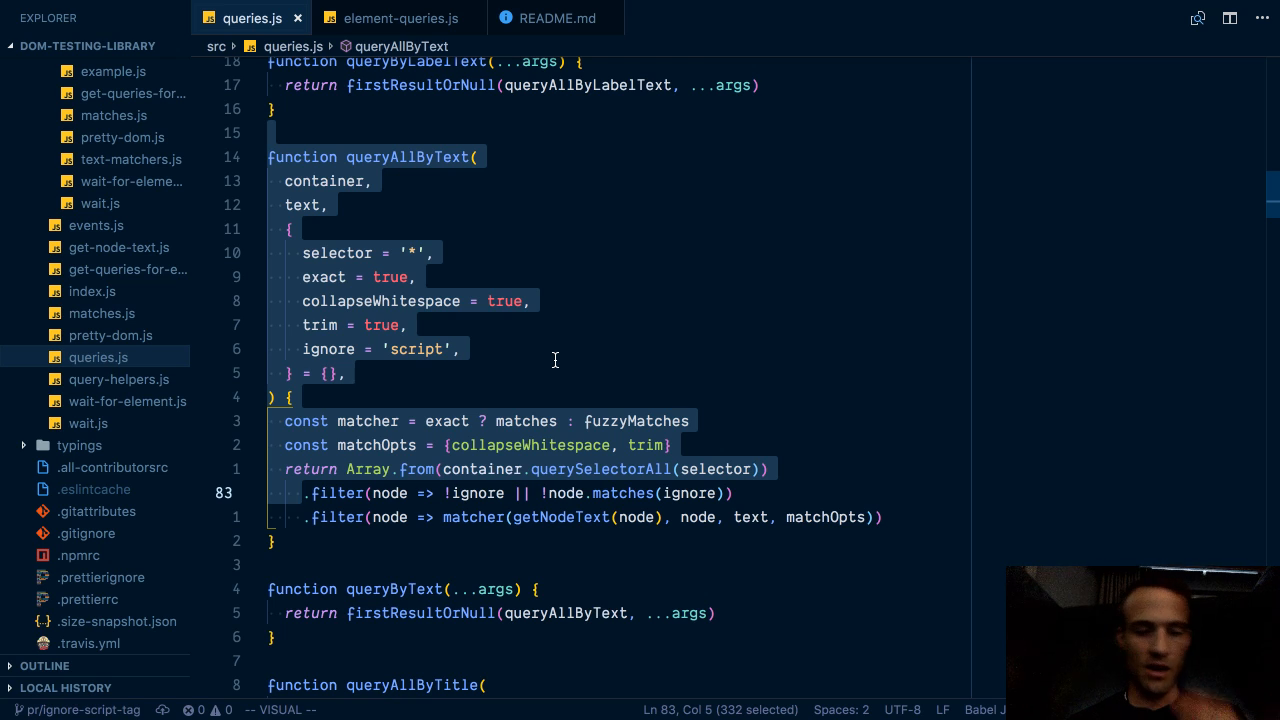
mouse_move(418, 470)
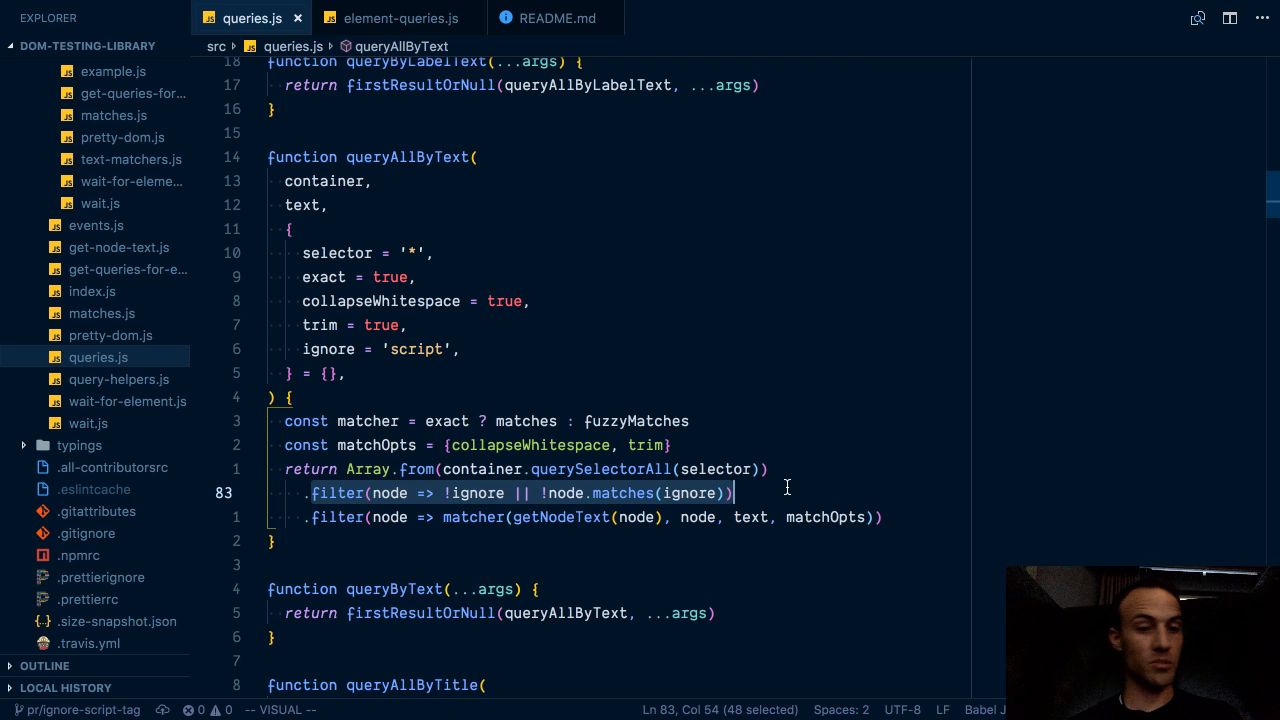
mouse_move(480, 532)
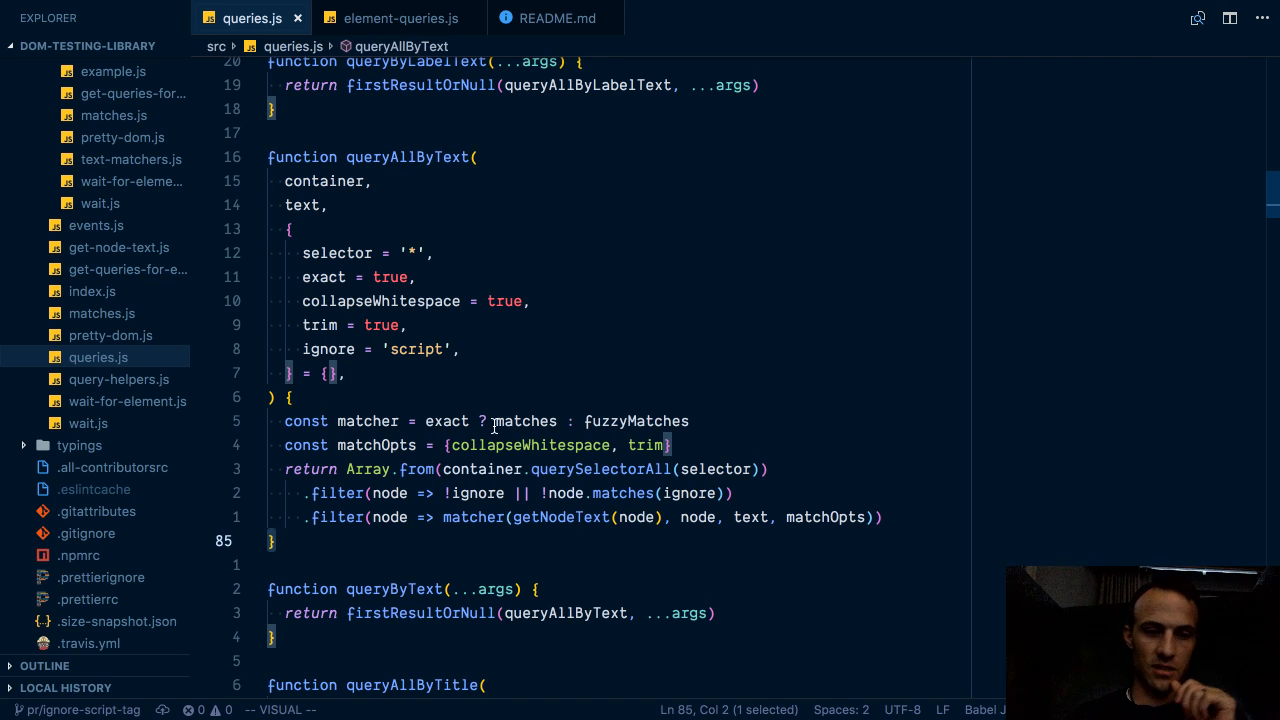
mouse_move(484, 388)
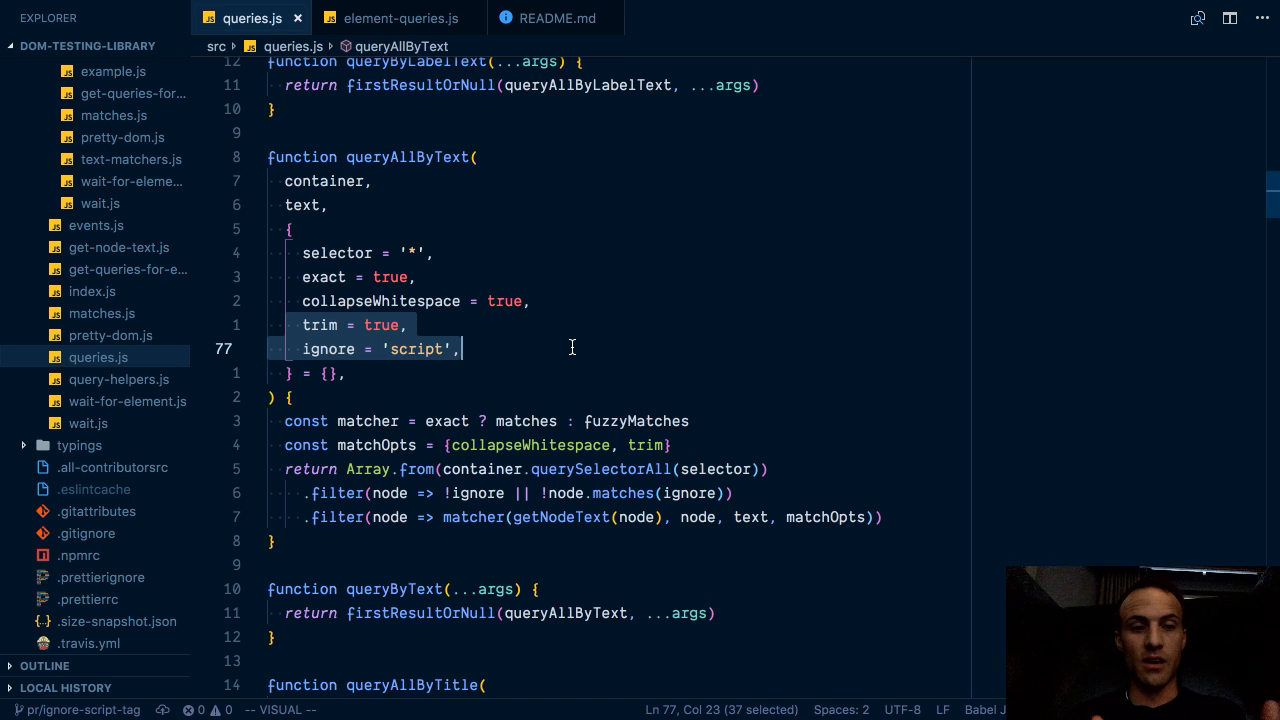
mouse_move(492, 348)
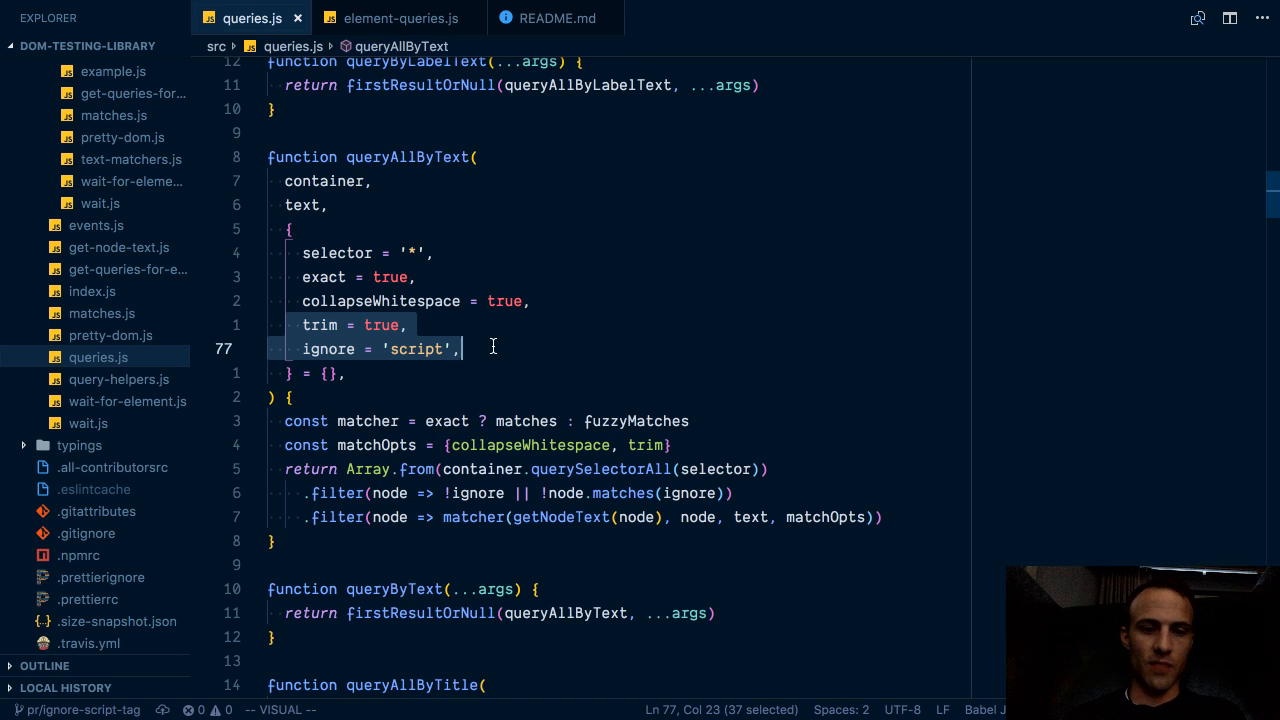
key(Escape)
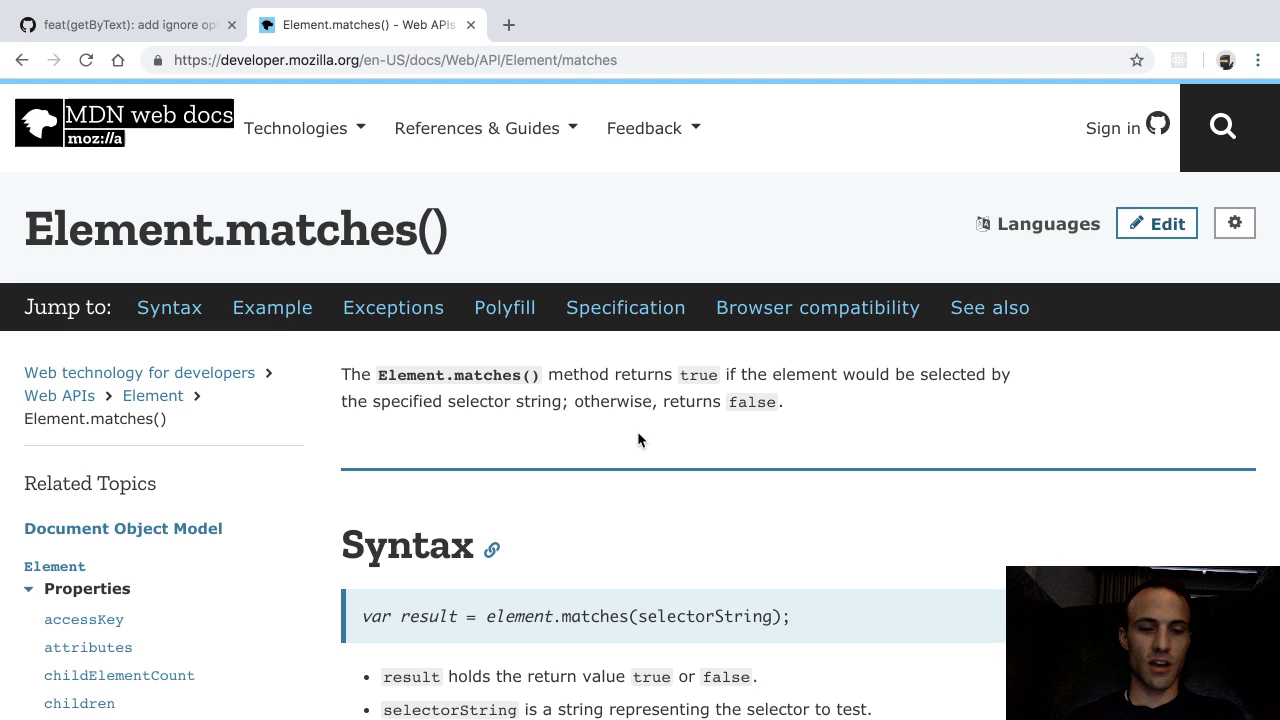
Scroll the Element.matches() page down to its Syntax and Example sections
scroll(down, 3)
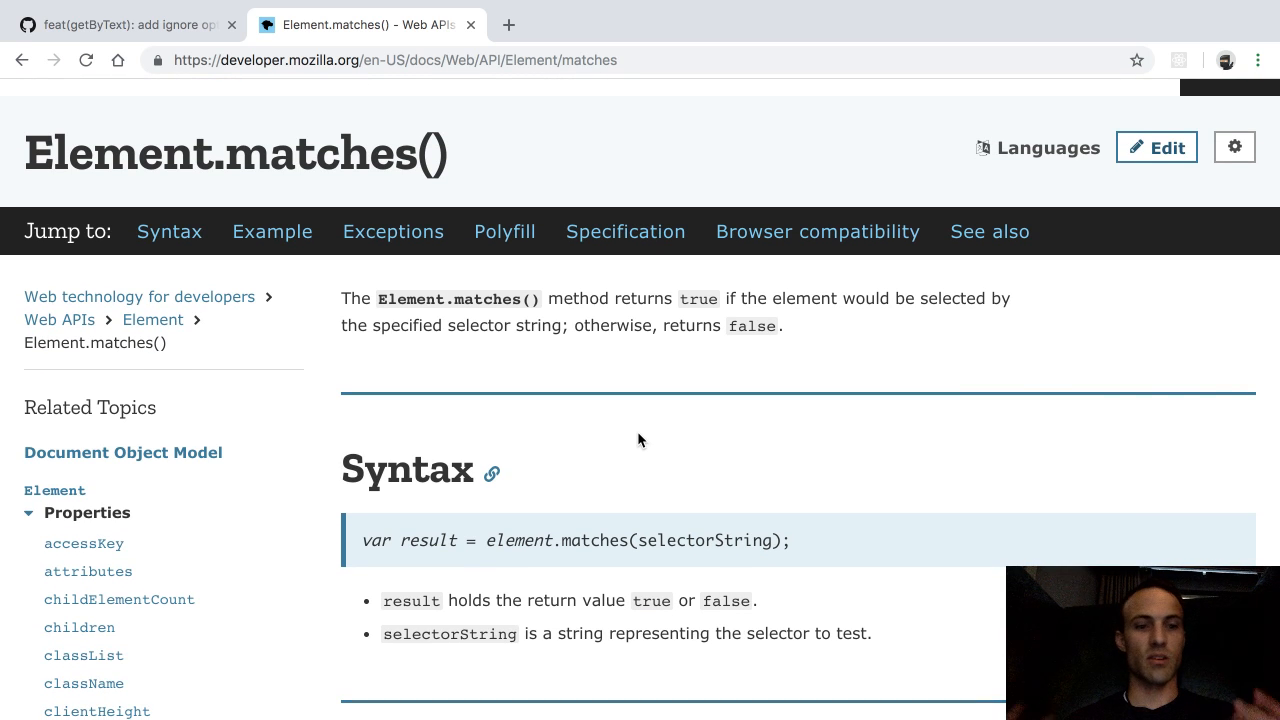
scroll(down, 3)
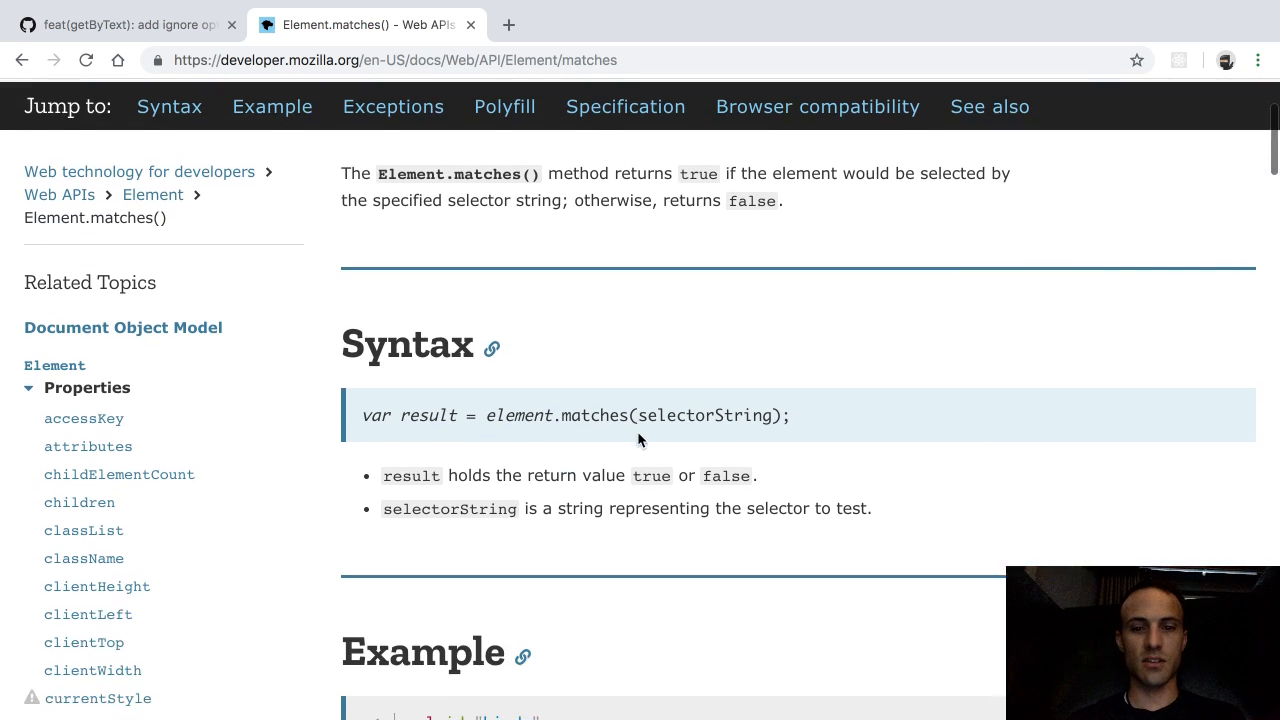
scroll(down, 3)
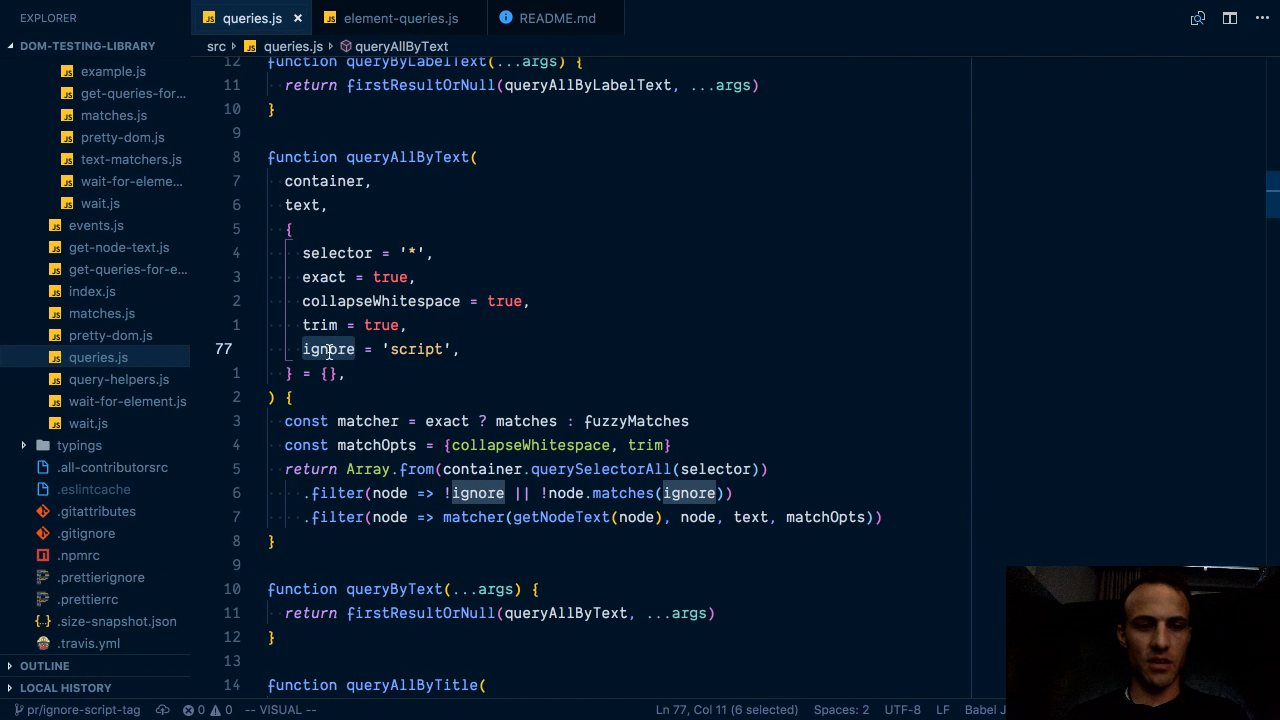
mouse_move(378, 348)
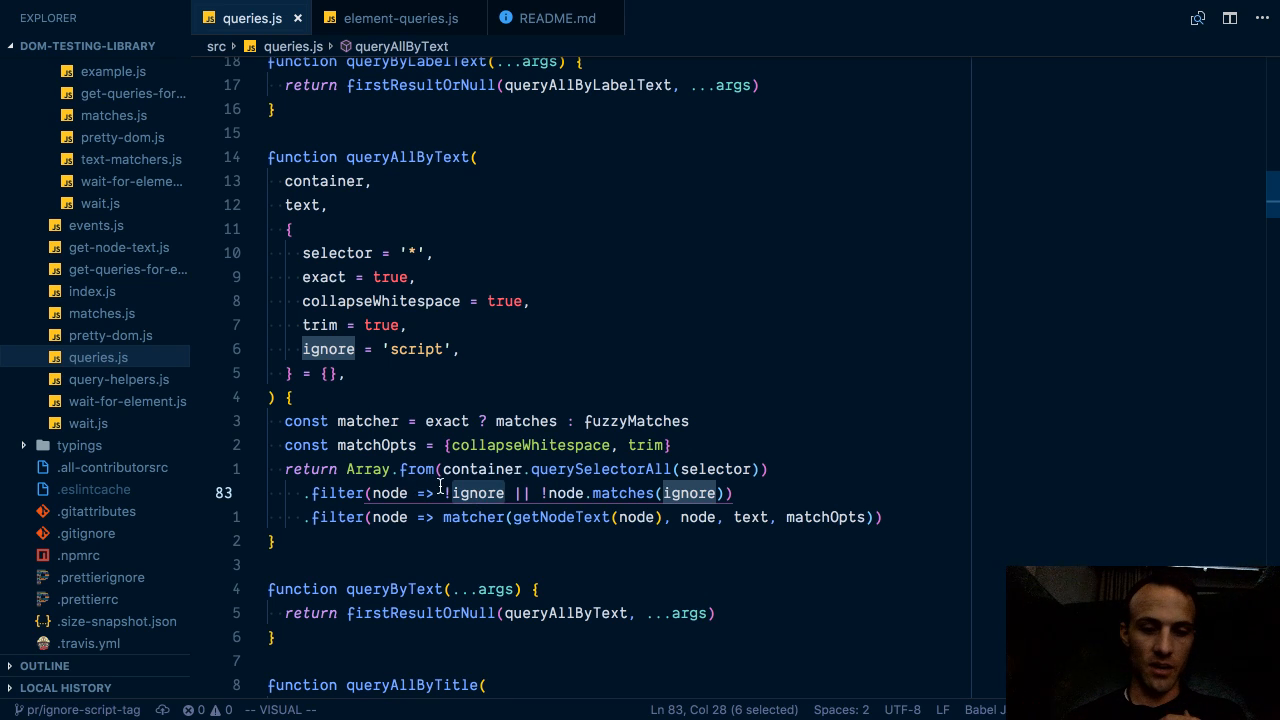
key(shift+Right)
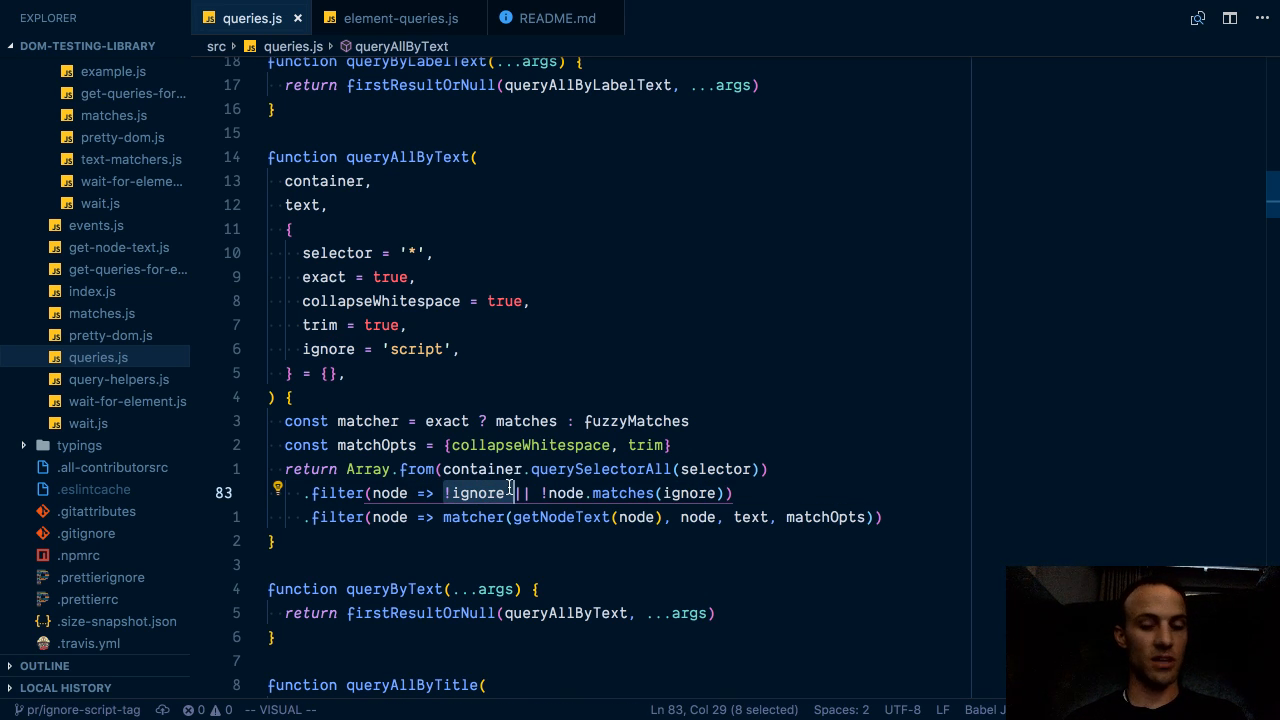
key(Escape)
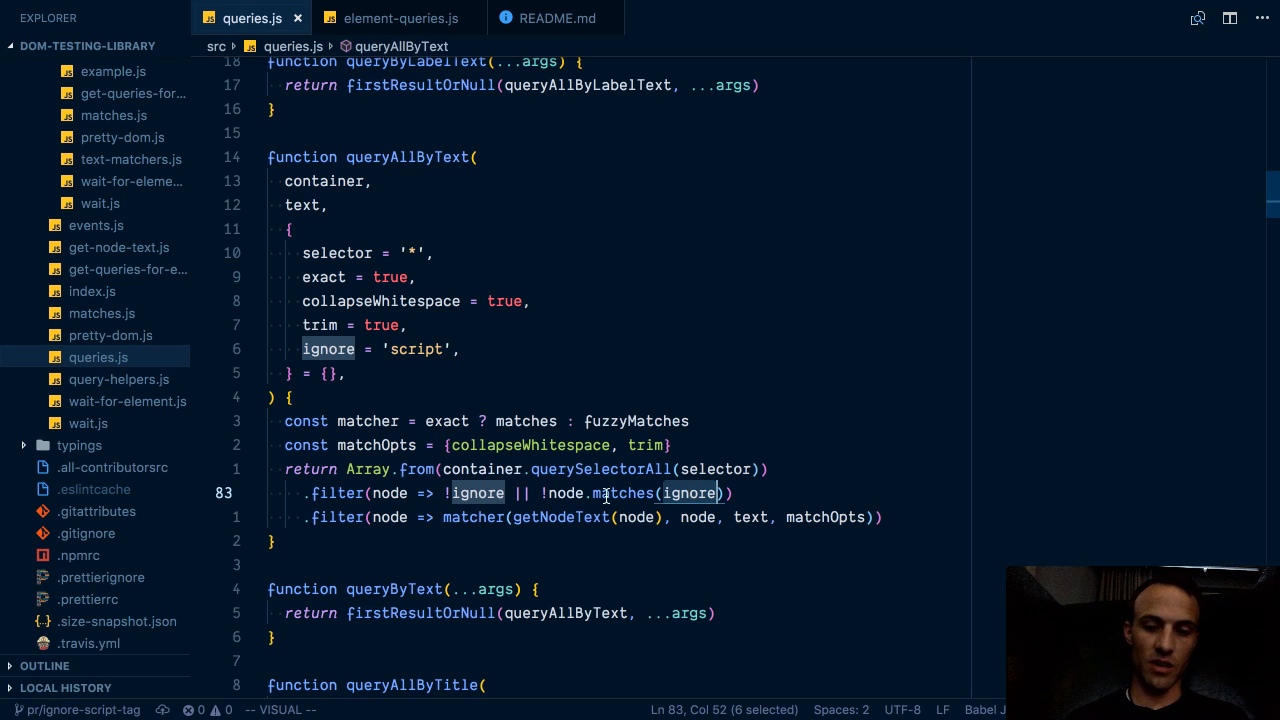
key(Escape)
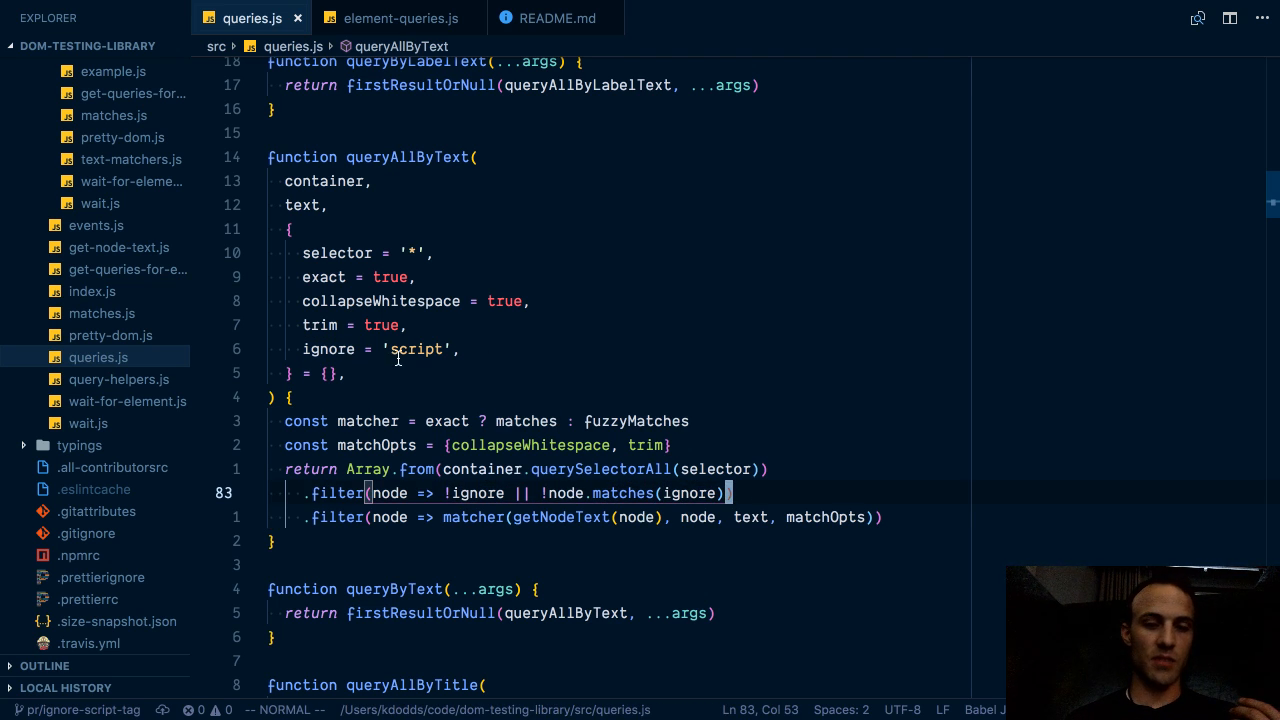
Show the element-queries.js script-tag test and retype its ignore value as '' then false
click(400, 18)
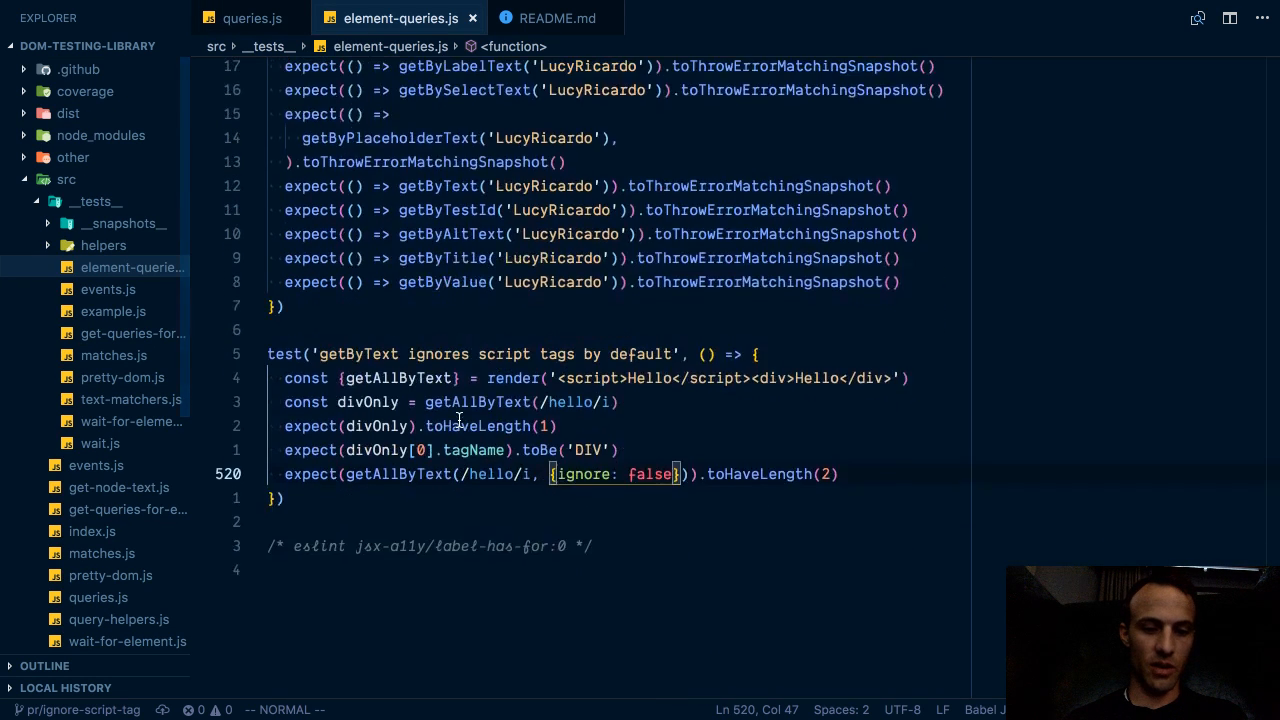
scroll(up, 3)
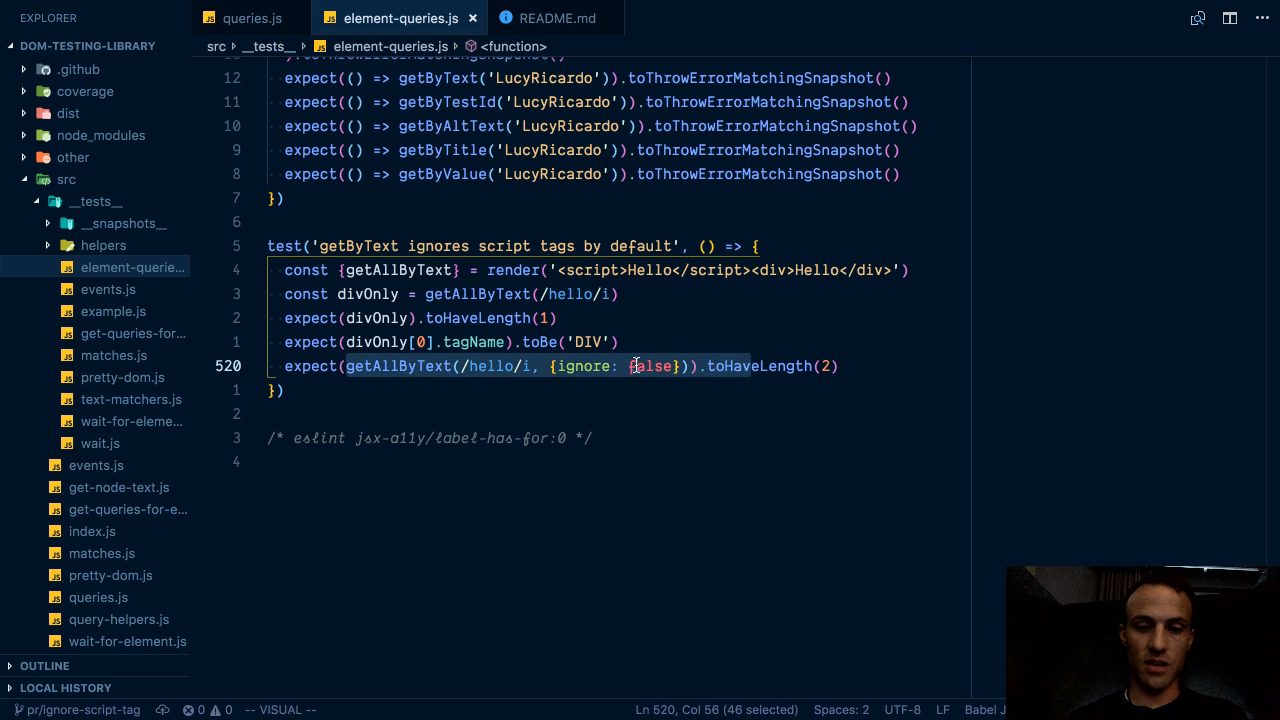
text('')
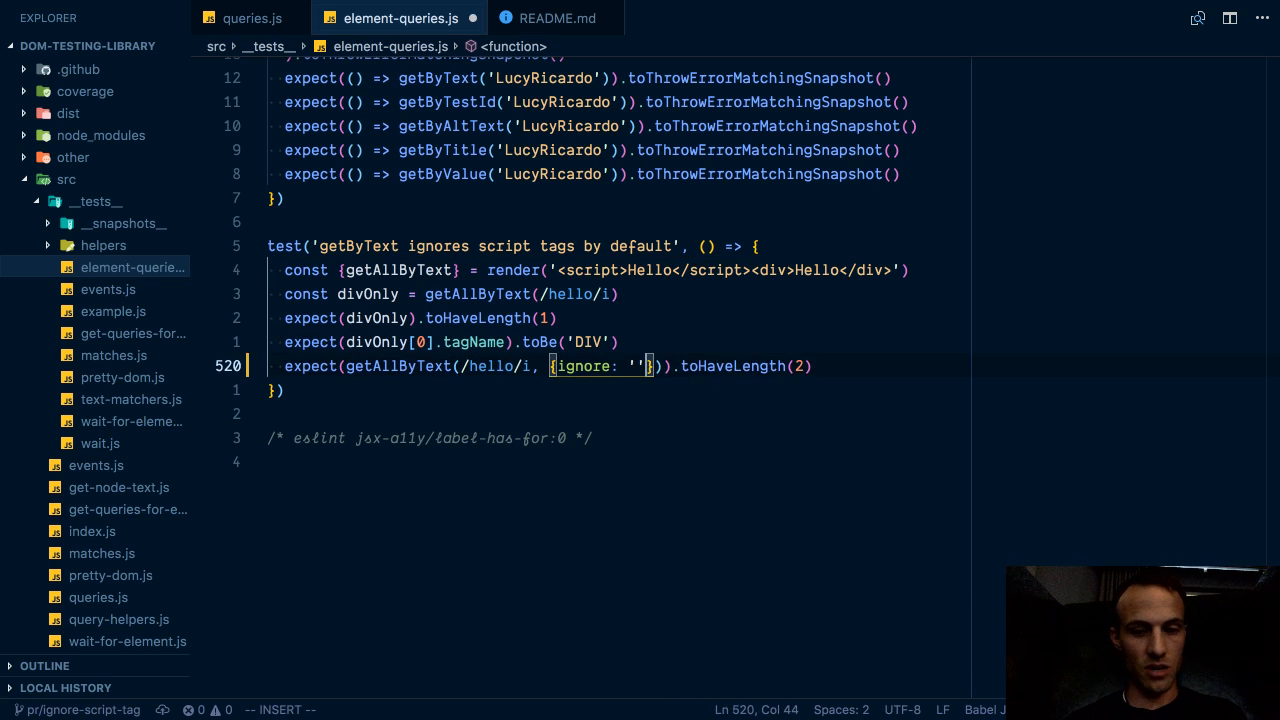
text(false)
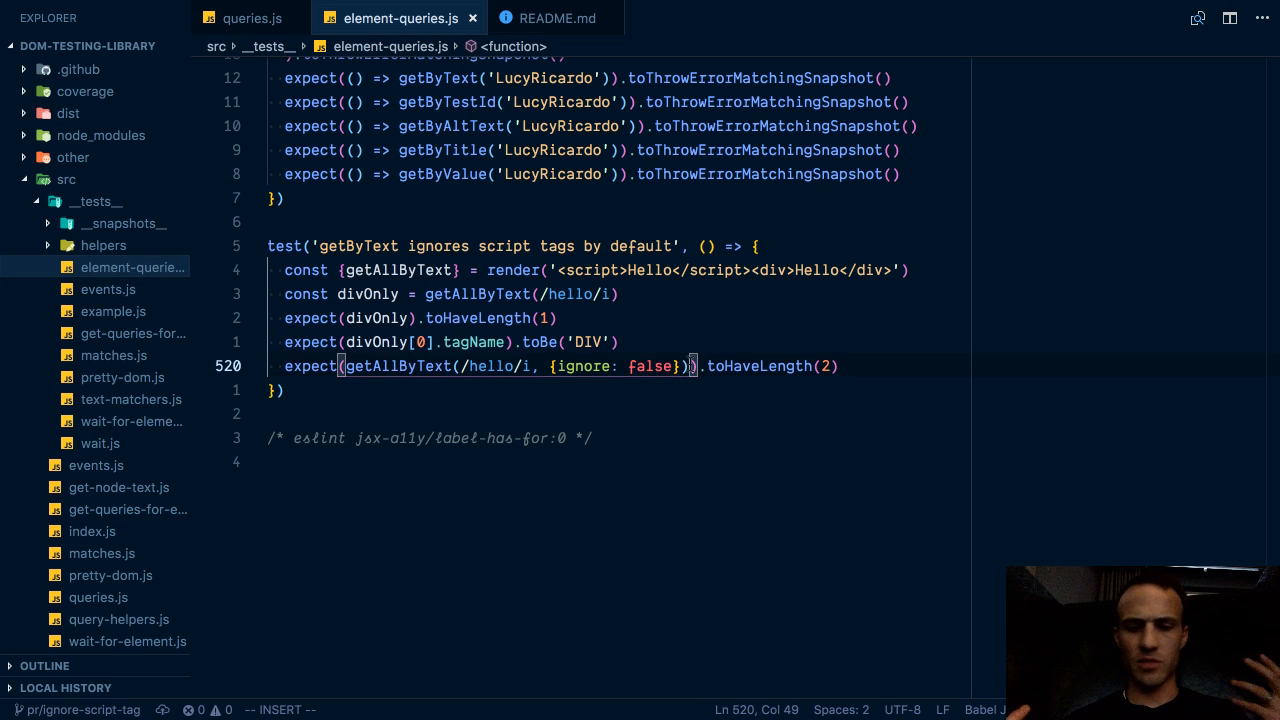
key(Escape)
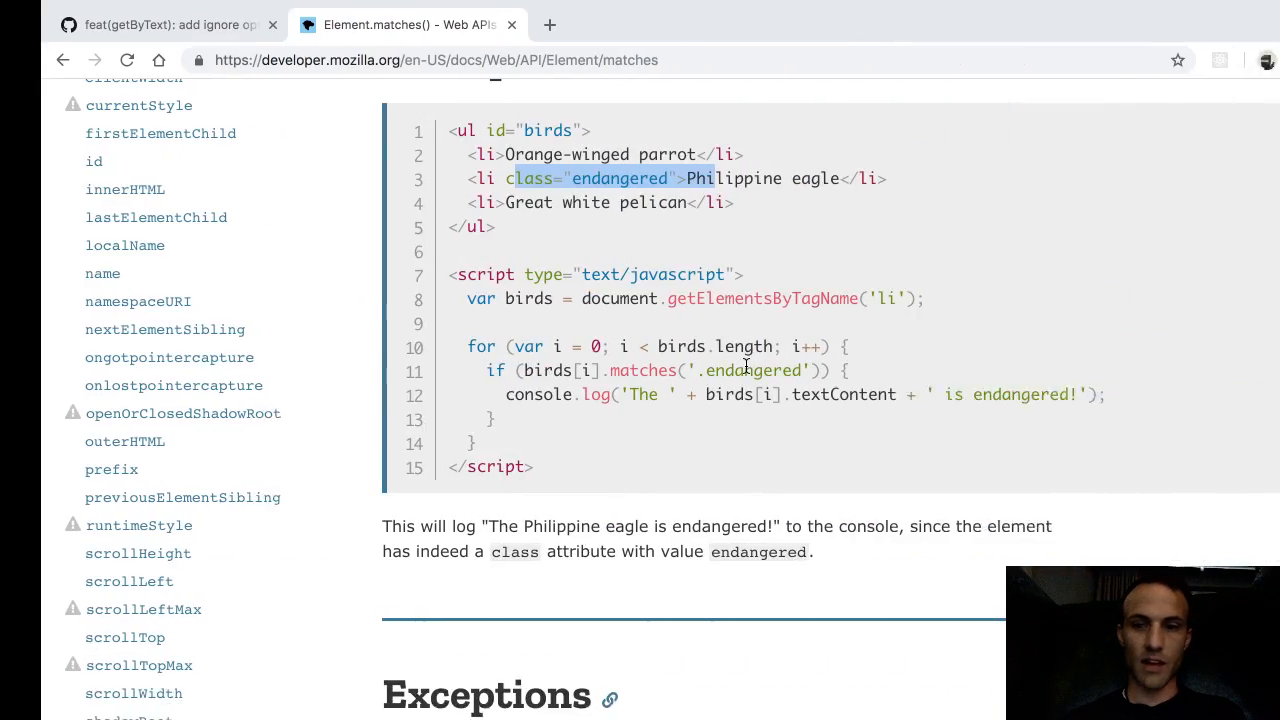
Scroll through PR #109's diffs for README.md, element-queries.js and queries.js
click(120, 24)
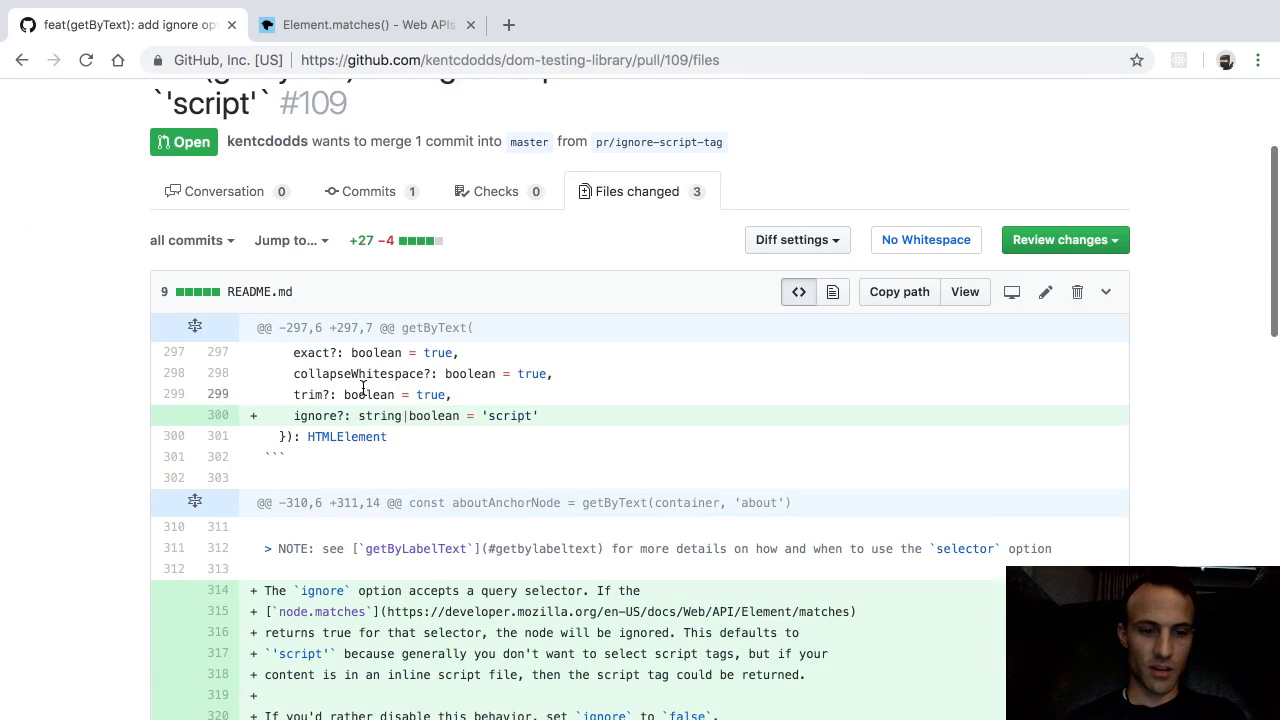
scroll(down, 3)
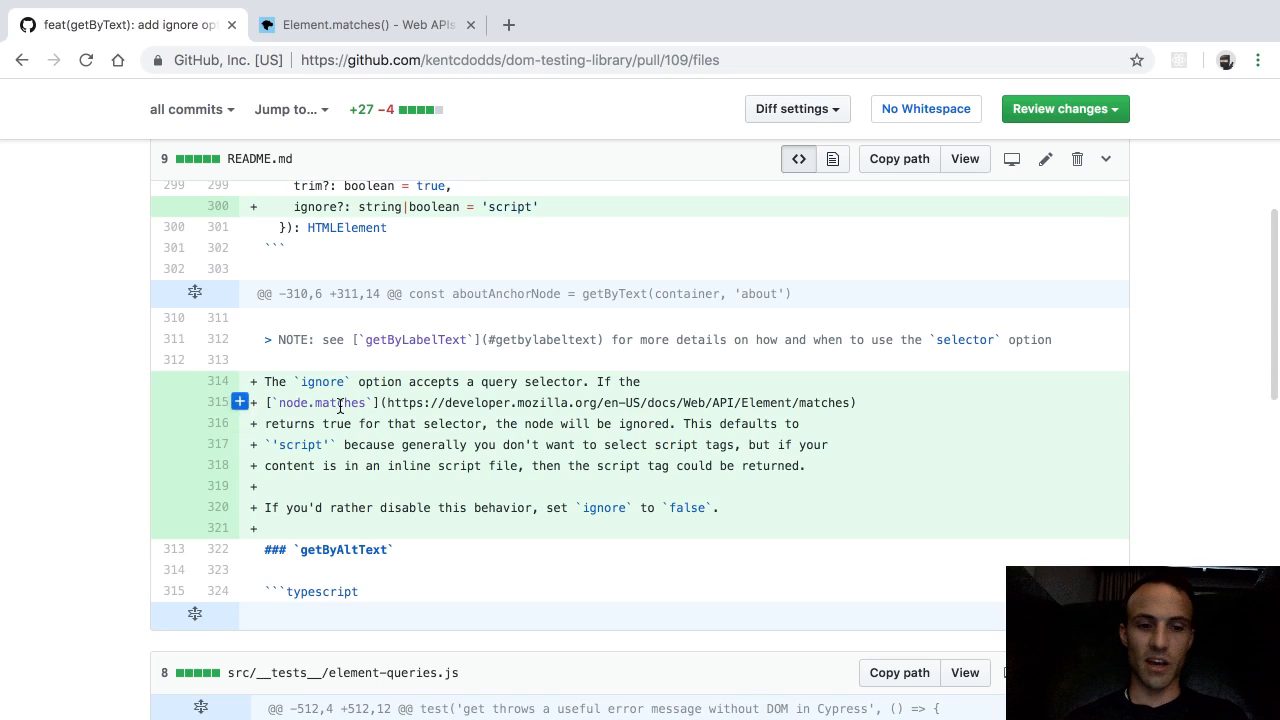
scroll(down, 3)
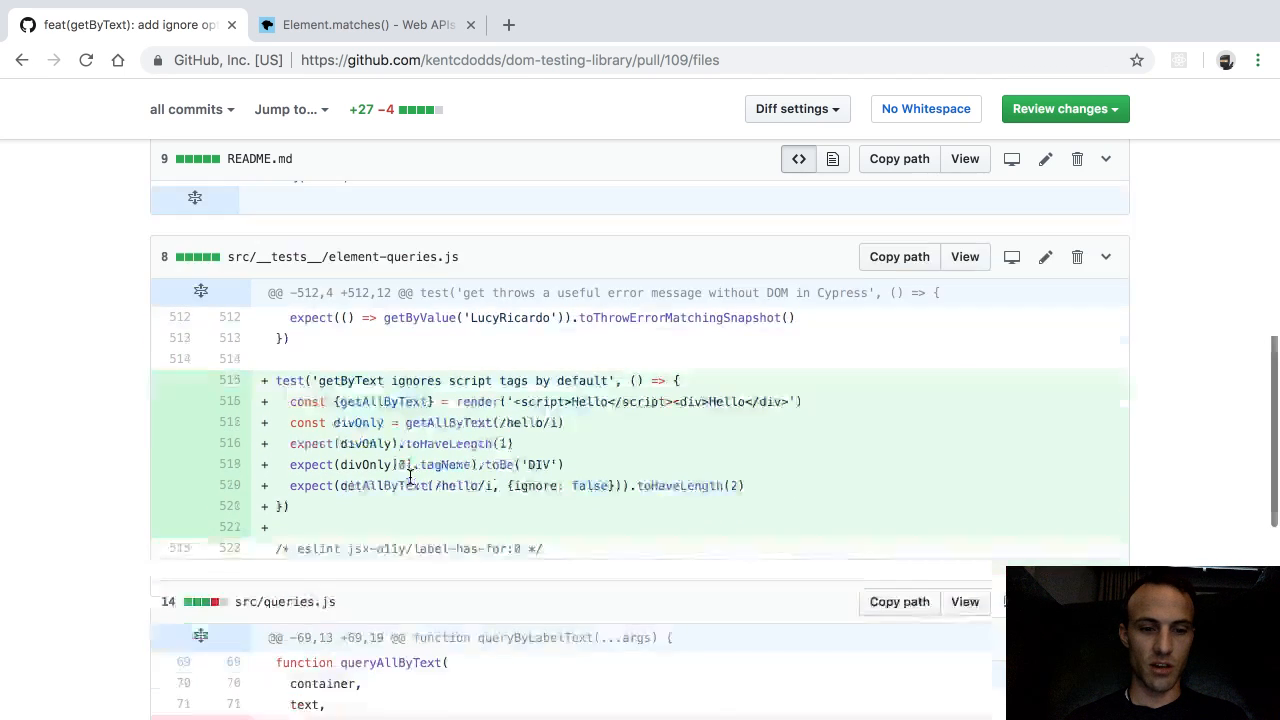
scroll(down, 3)
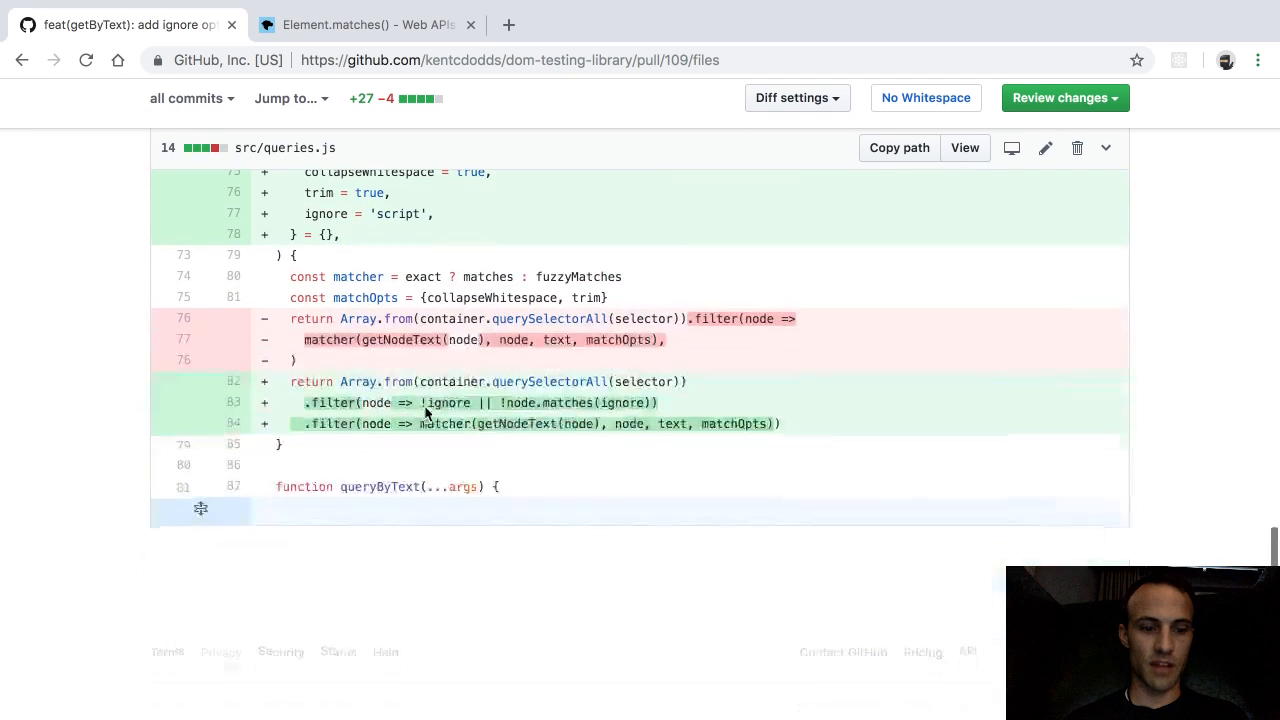
scroll(up, 3)
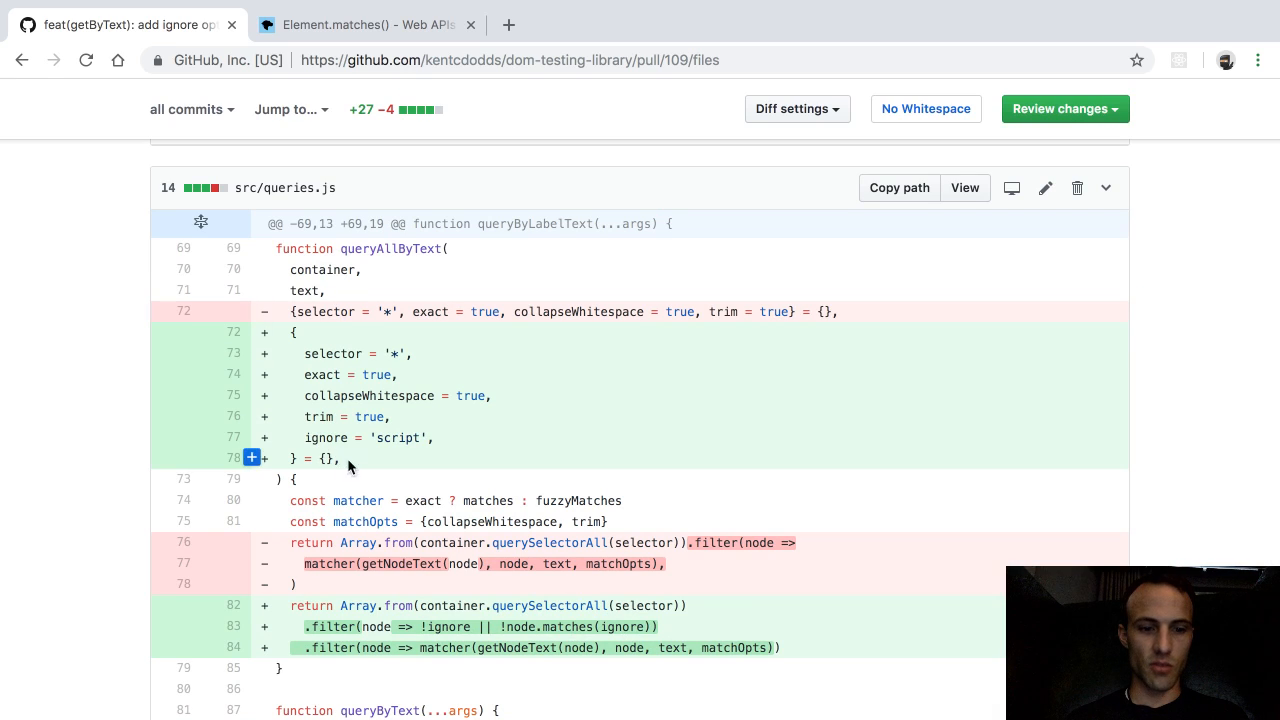
mouse_move(474, 468)
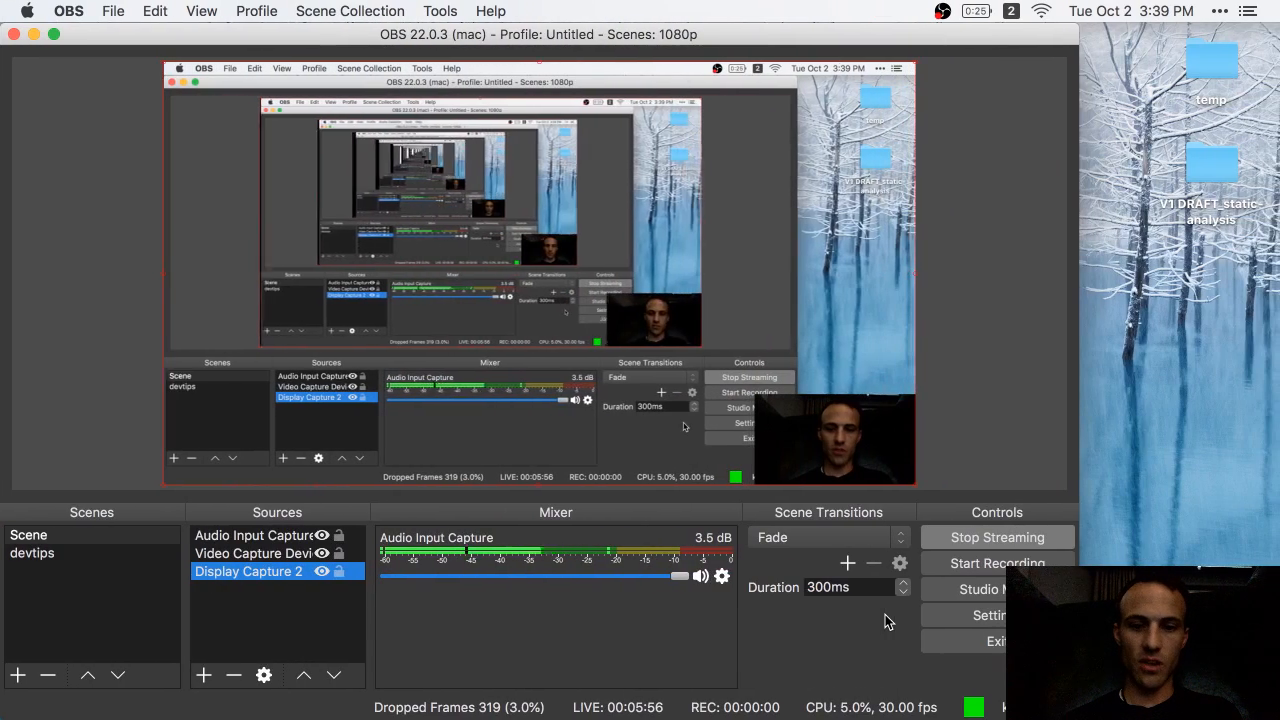
click(60, 534)
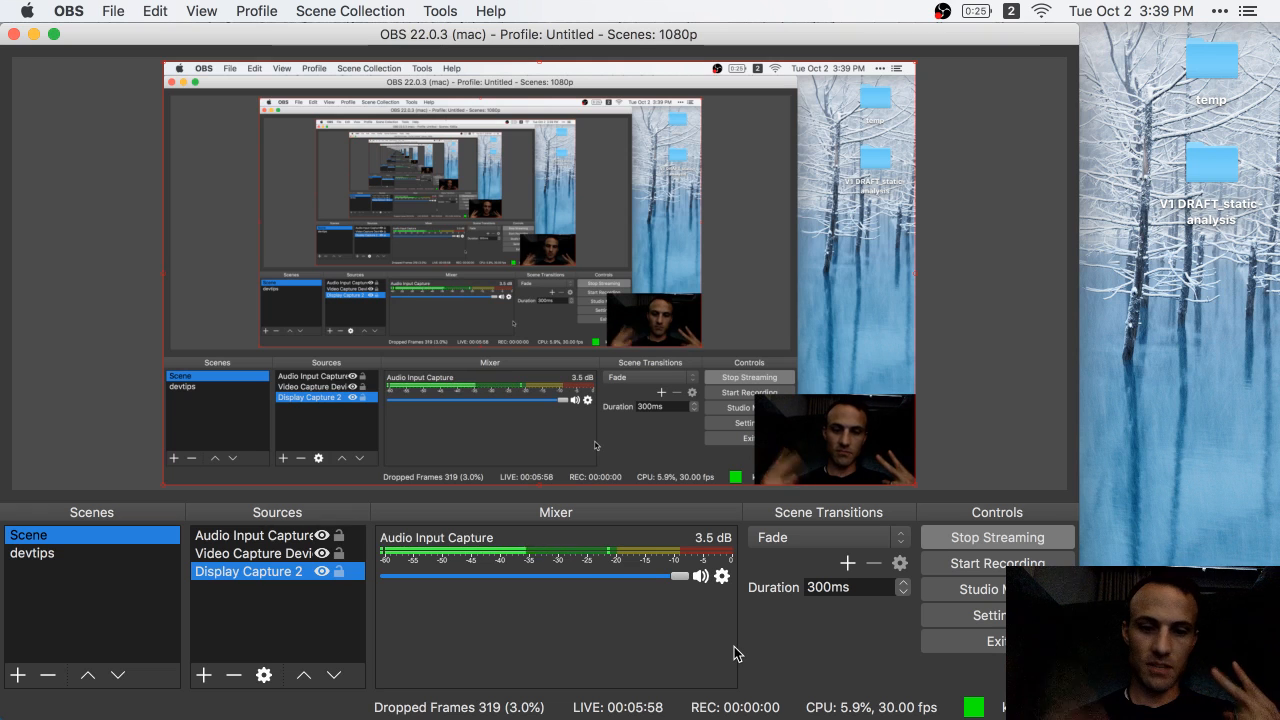
mouse_move(44, 564)
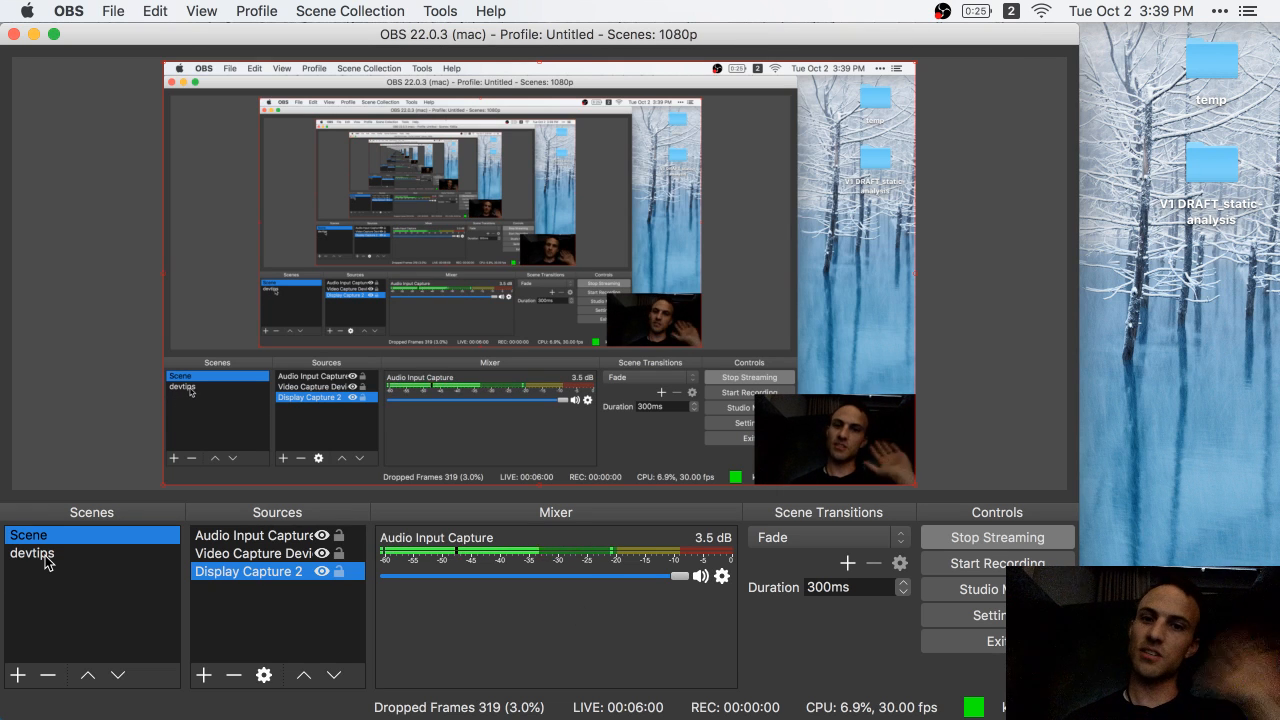